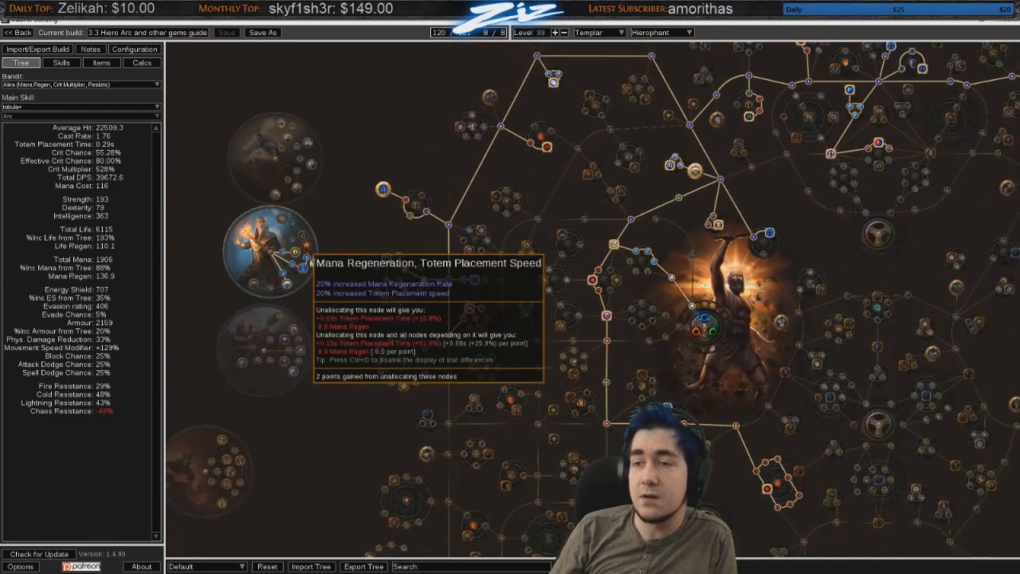
mouse_move(381, 229)
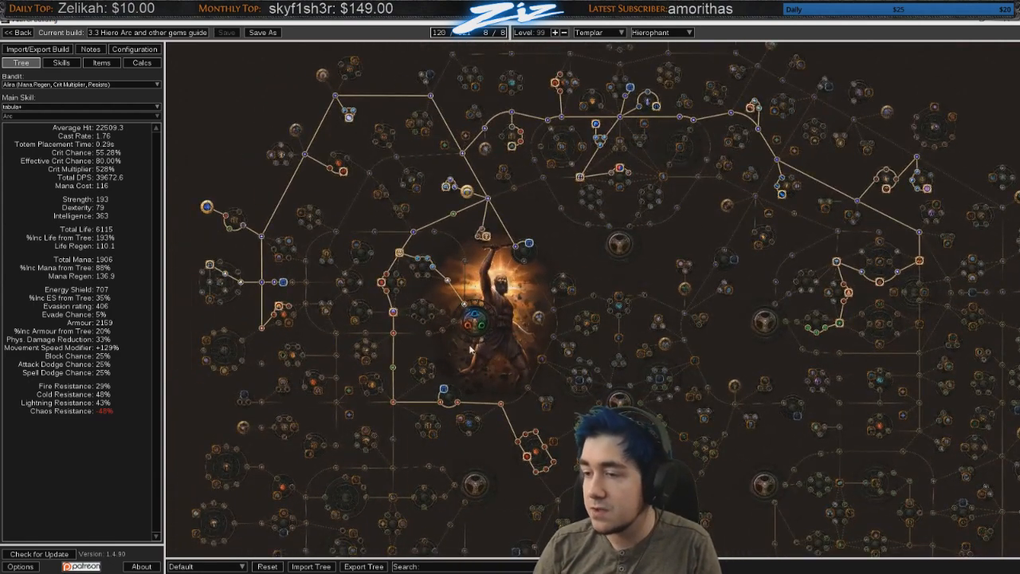
Step: Glance at the skill gem links, then load the 13- and 27-point leveling trees
left_click(61, 62)
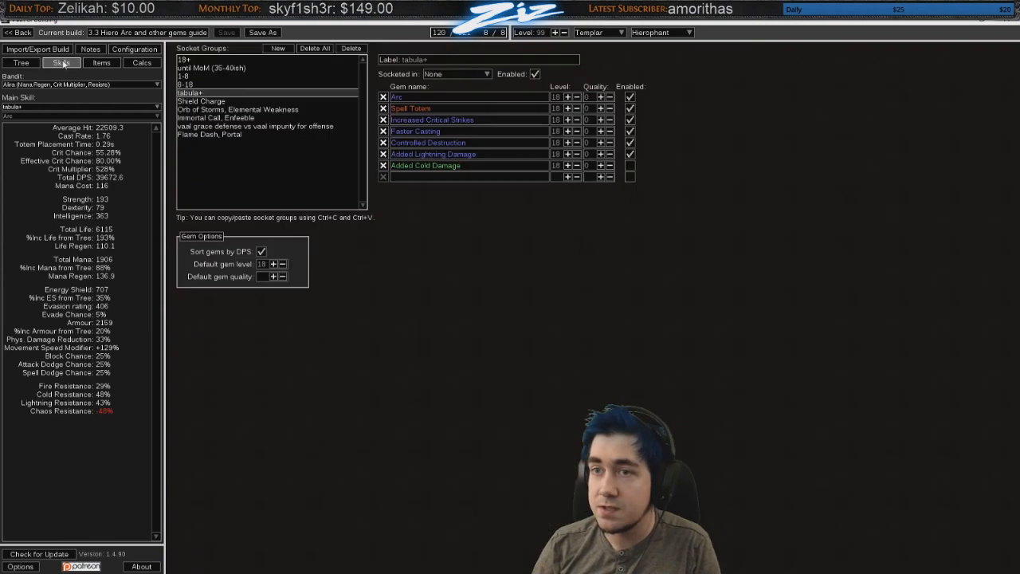
left_click(21, 62)
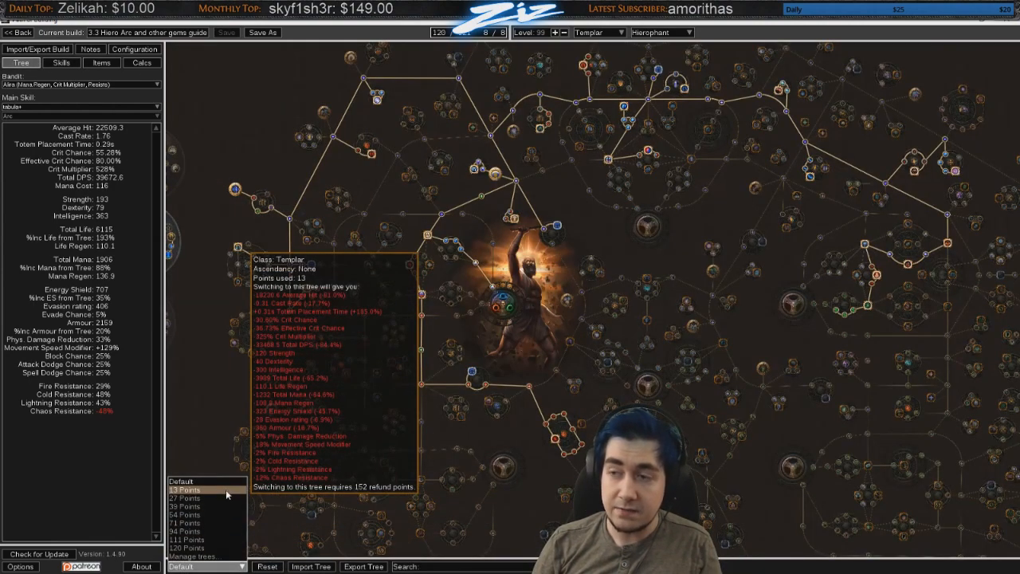
left_click(184, 489)
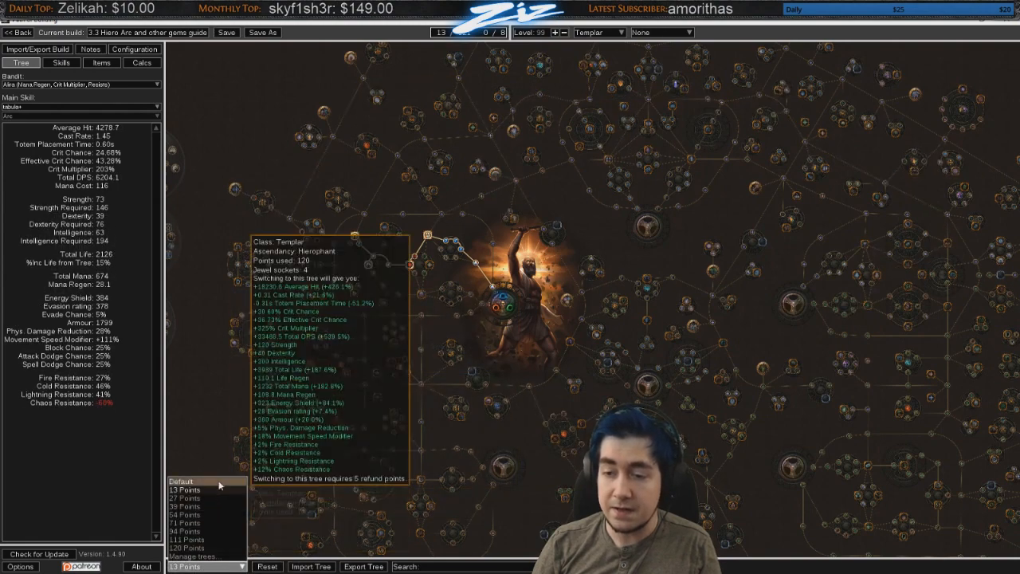
left_click(184, 498)
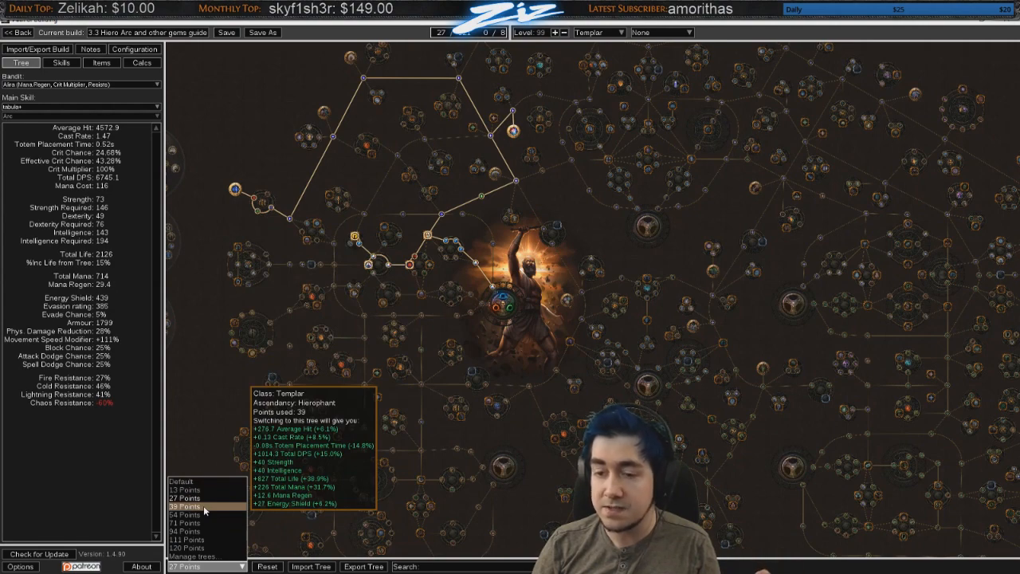
Step: Step through the 39-, 54- and 71-point leveling trees and reopen the tree versions
left_click(184, 506)
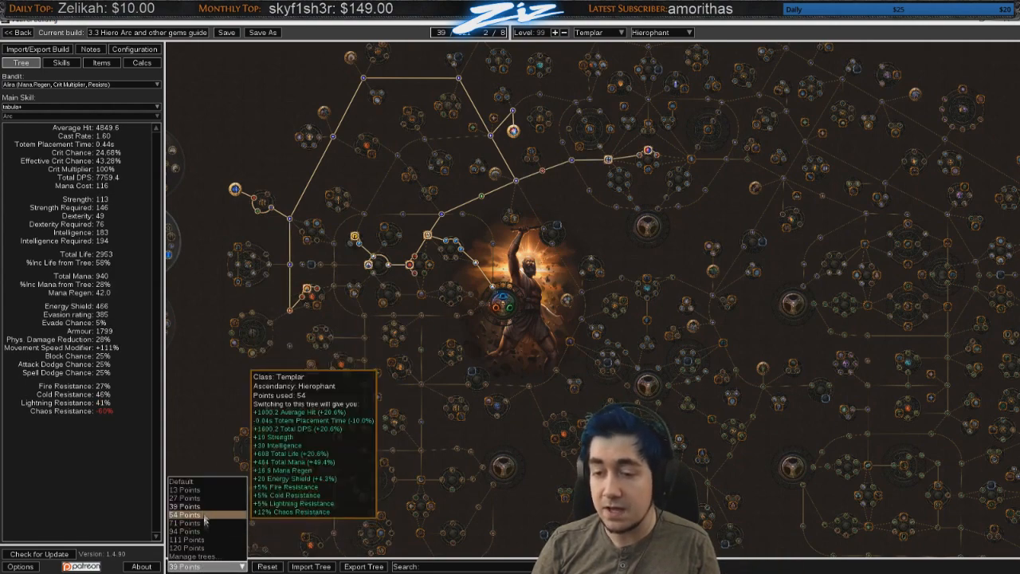
left_click(185, 513)
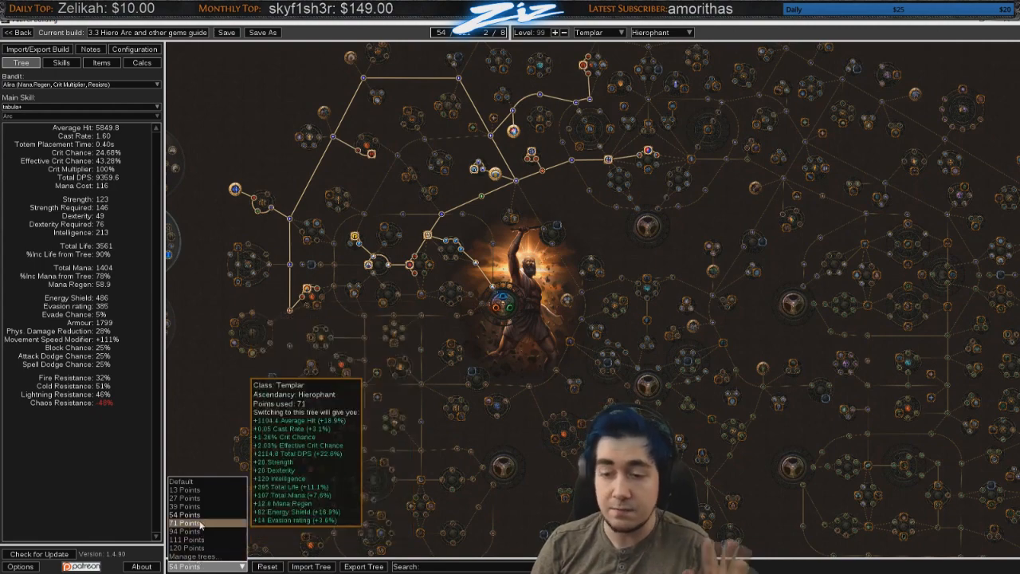
left_click(187, 529)
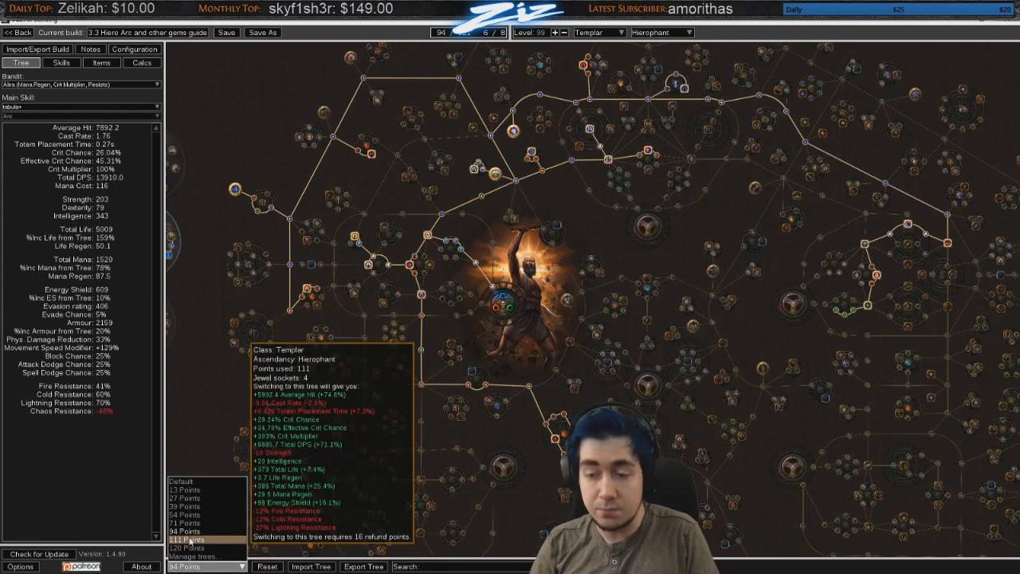
left_click(190, 538)
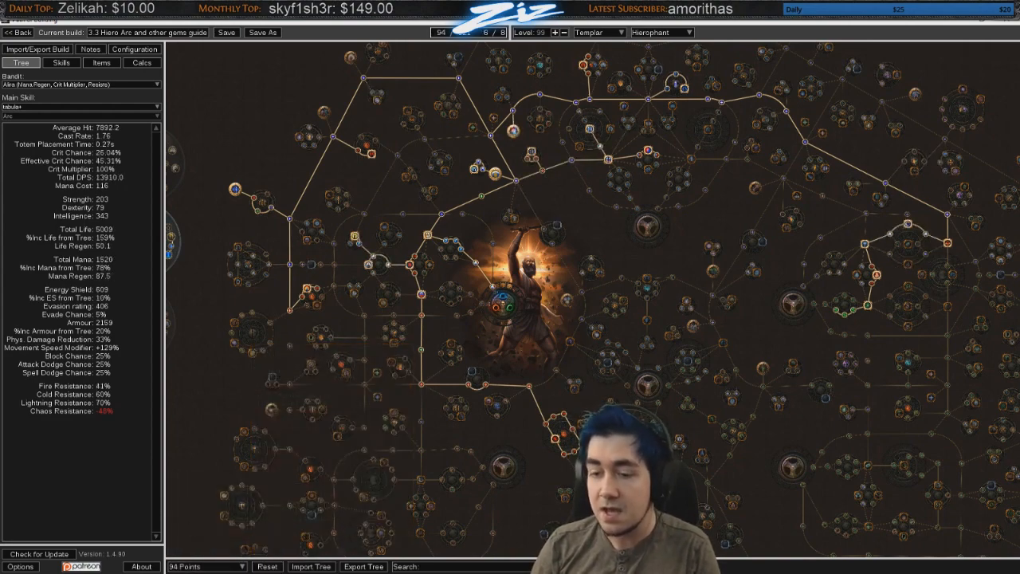
left_click(206, 566)
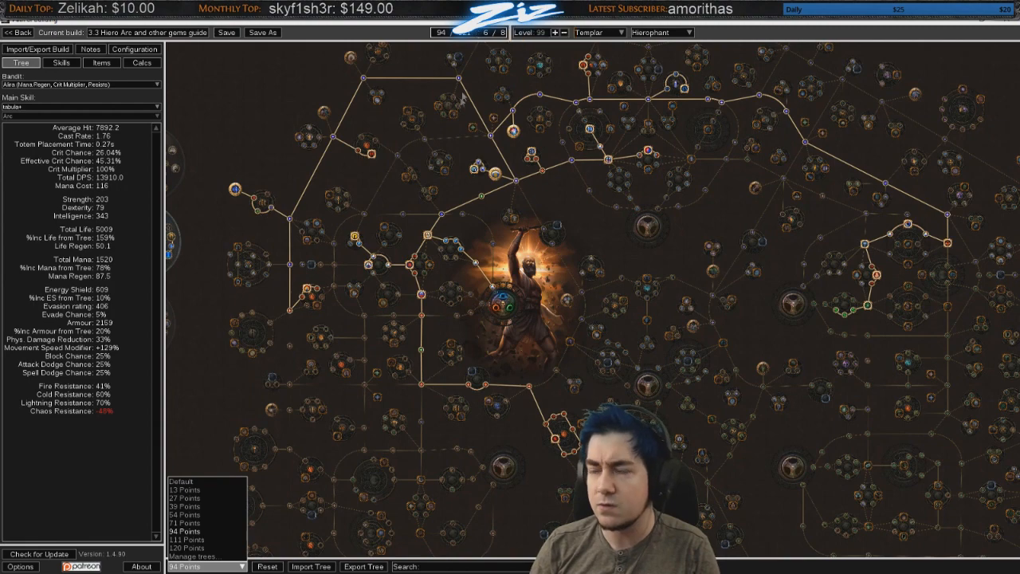
mouse_move(185, 532)
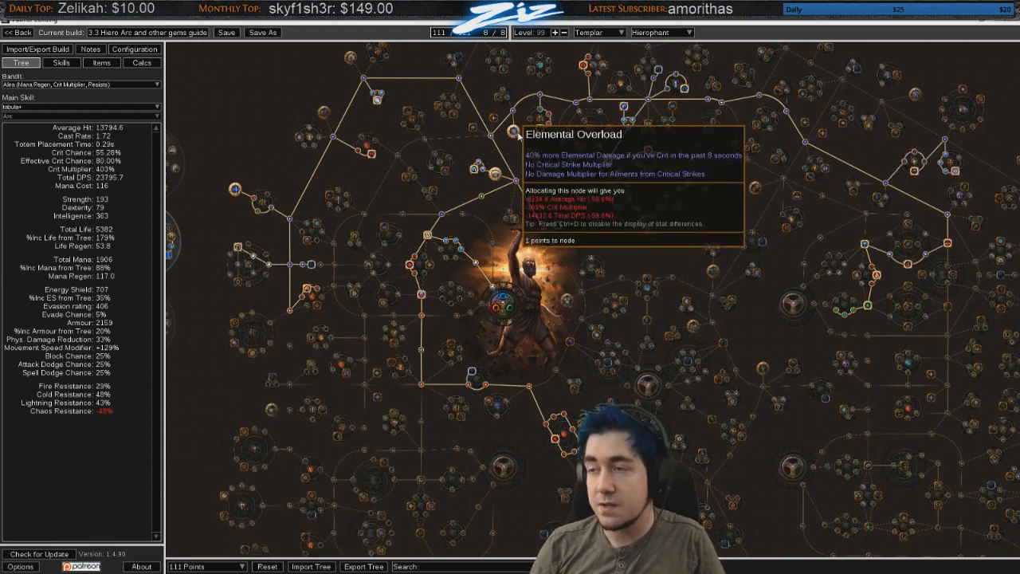
mouse_move(517, 190)
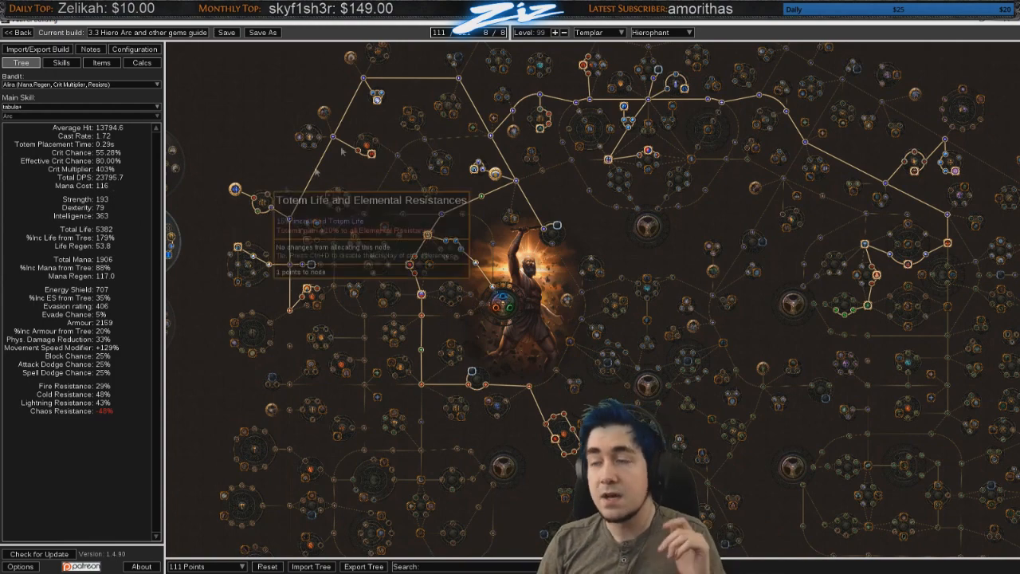
mouse_move(255, 486)
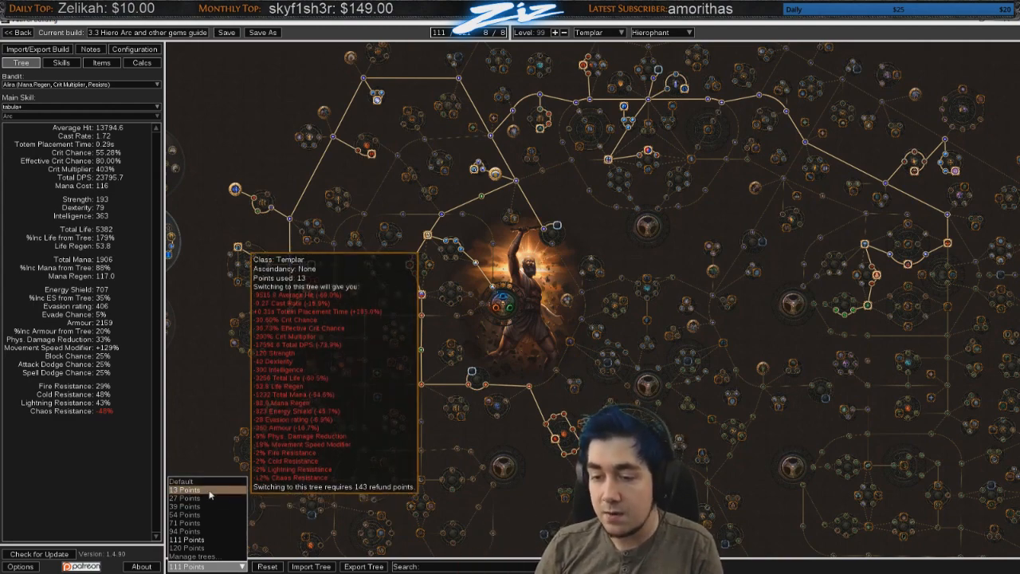
Step: Switch from the 111-point leveling tree back to the Default full tree
left_click(185, 498)
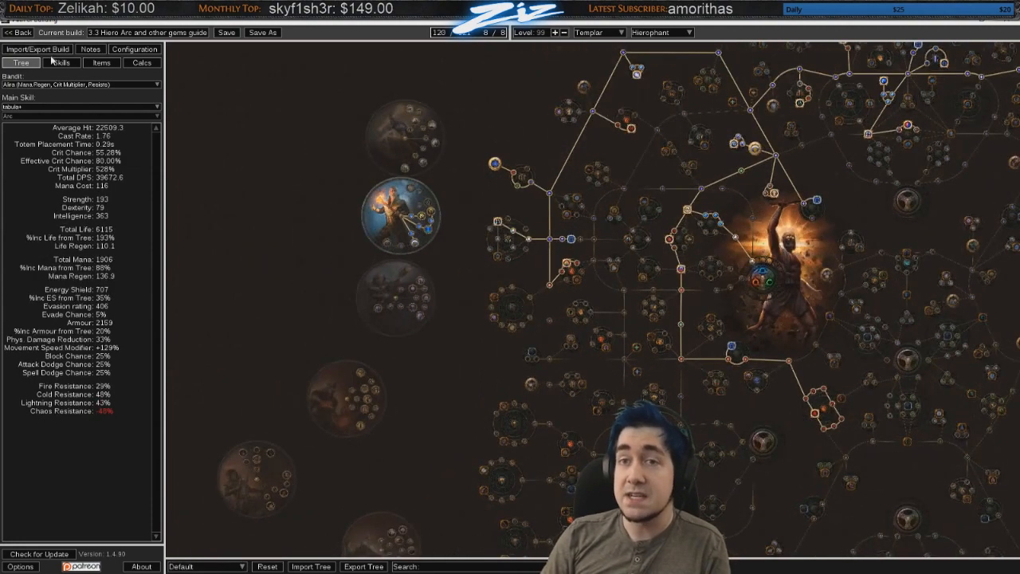
mouse_move(247, 207)
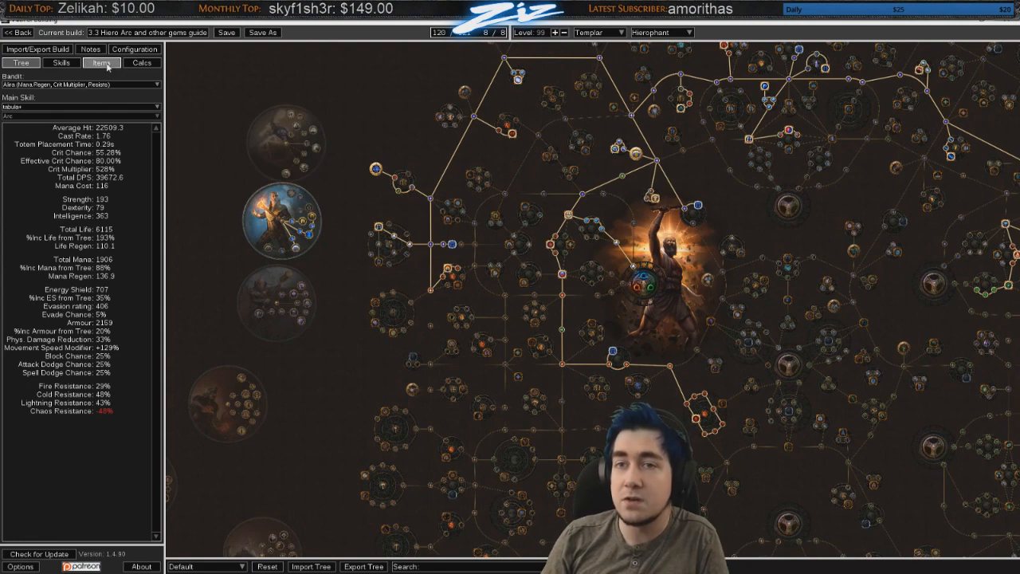
Step: Set a kill count of 40 in the Configuration tab
left_click(135, 49)
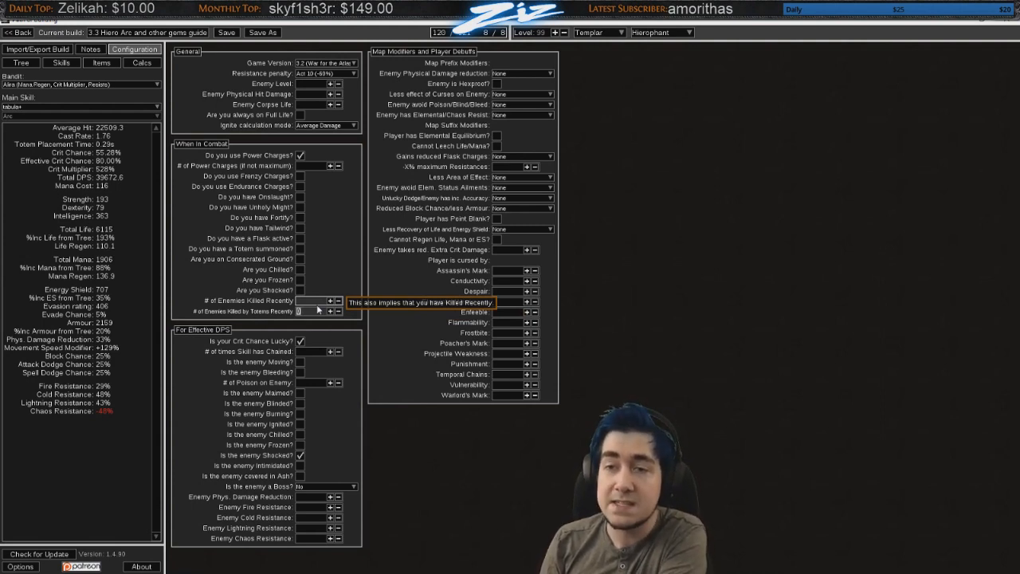
type("40")
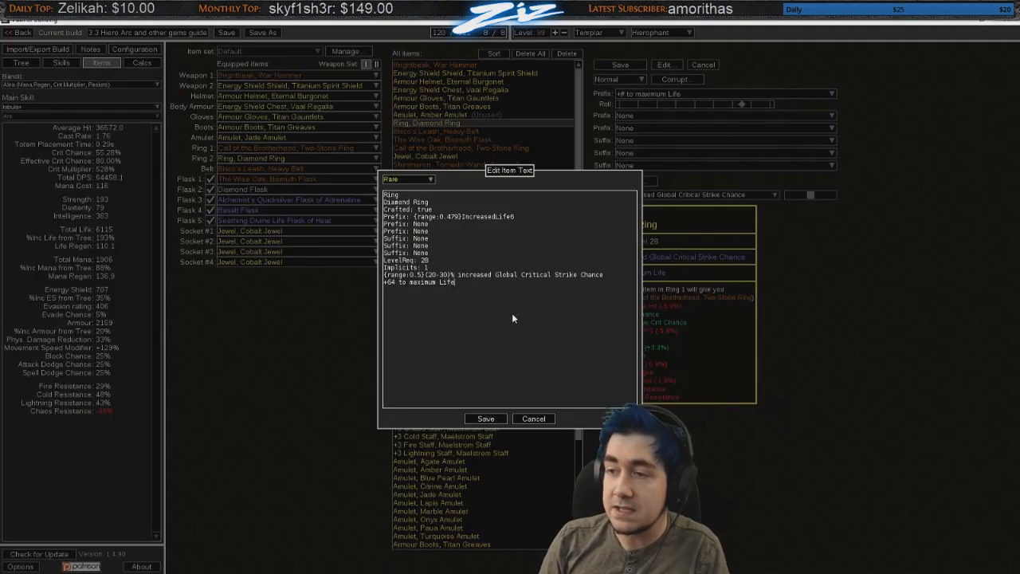
Step: Add a '100% more damage' line to the Diamond Ring and save it
type("100% more damage")
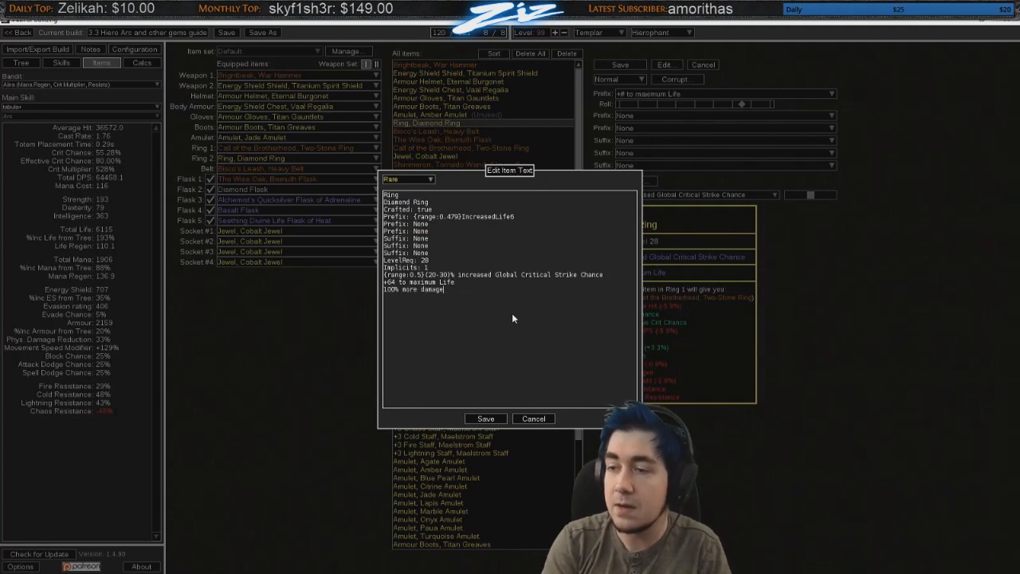
left_click(485, 418)
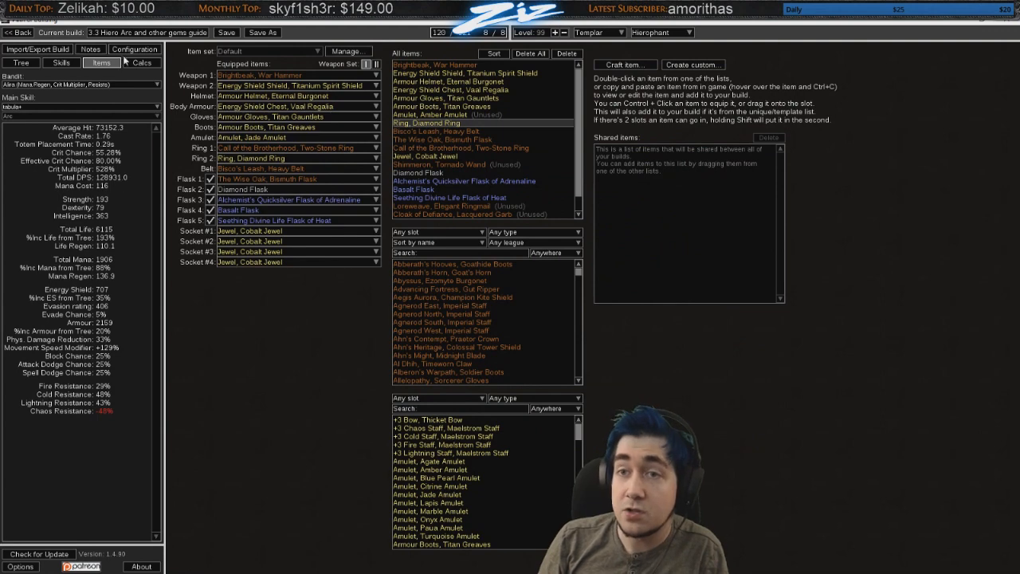
left_click(135, 49)
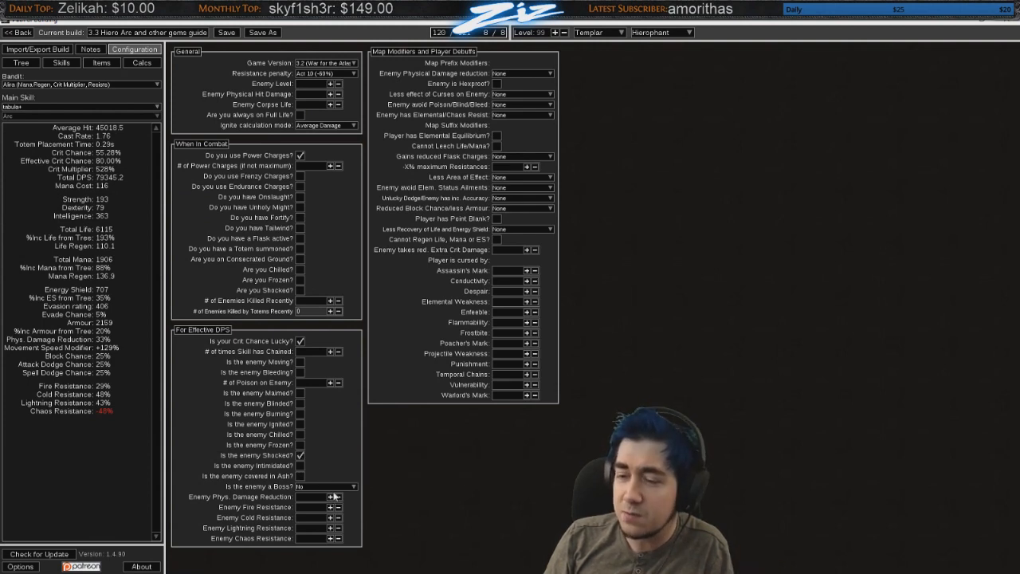
Step: Set 'Is the enemy a Boss?' to Standard Boss
left_click(325, 486)
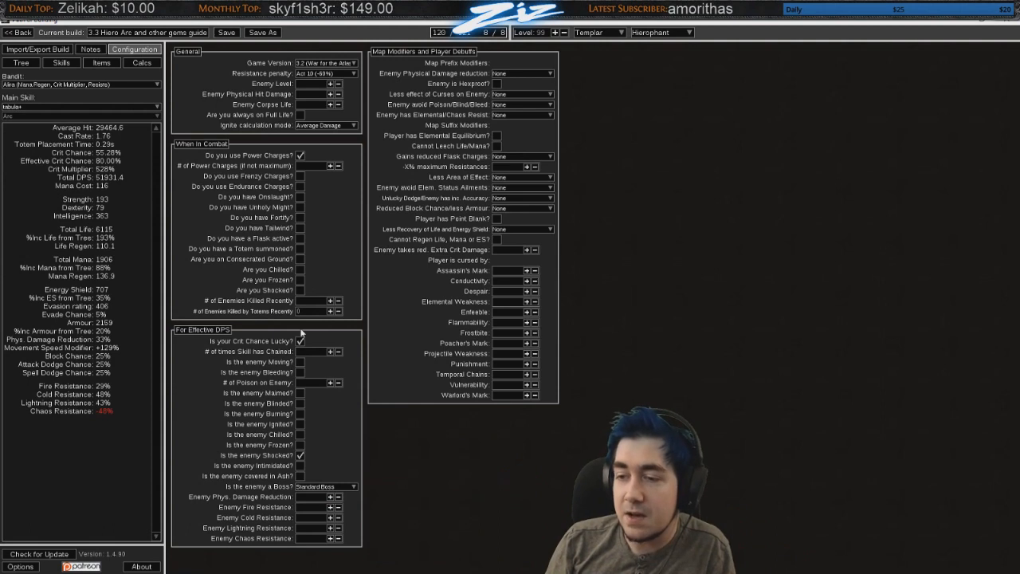
mouse_move(300, 455)
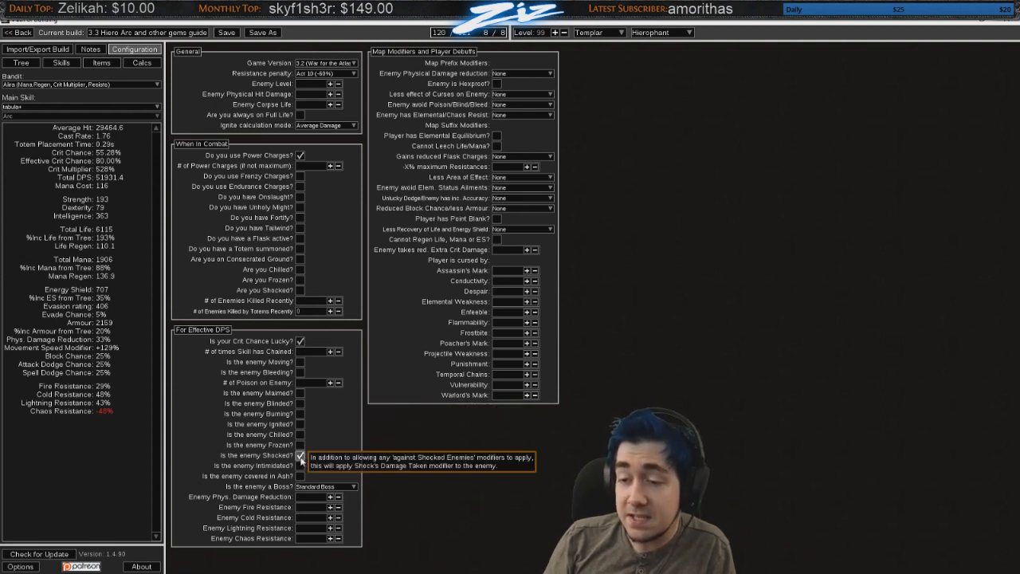
mouse_move(301, 310)
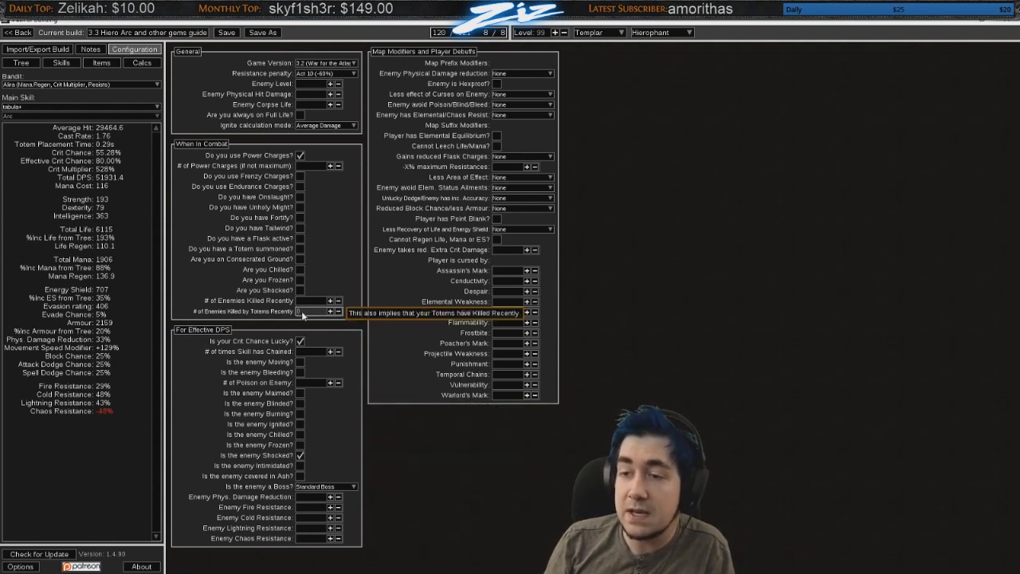
left_click(101, 62)
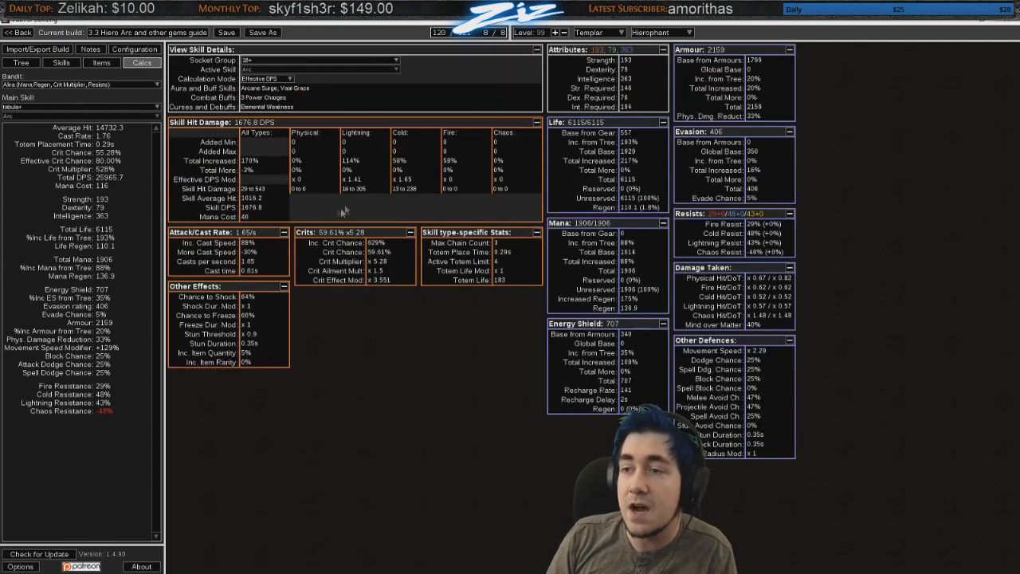
mouse_move(359, 190)
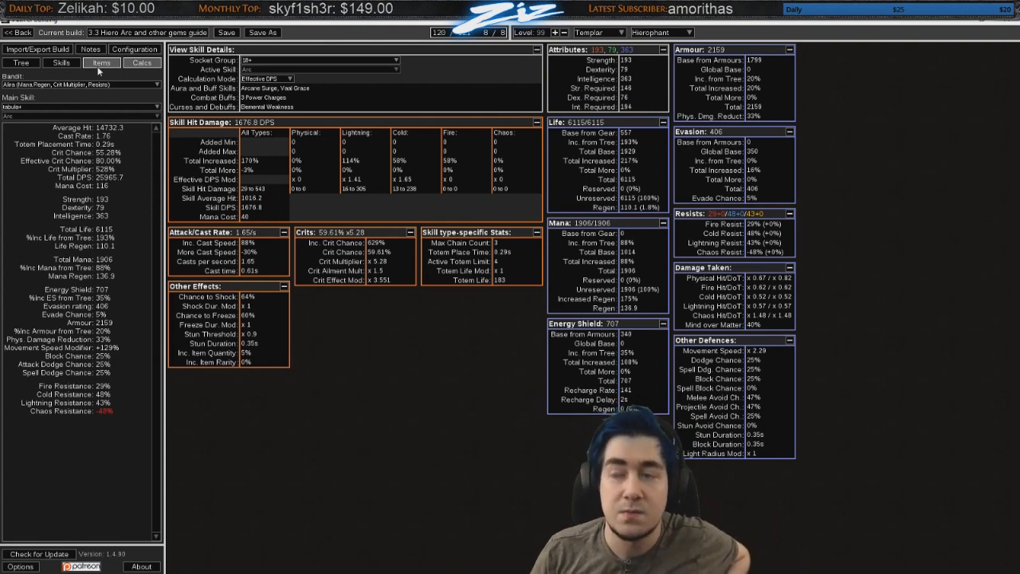
Step: Equip Brightbeak, War Hammer in Weapon 1, keeping the Titanium Spirit Shield
left_click(100, 62)
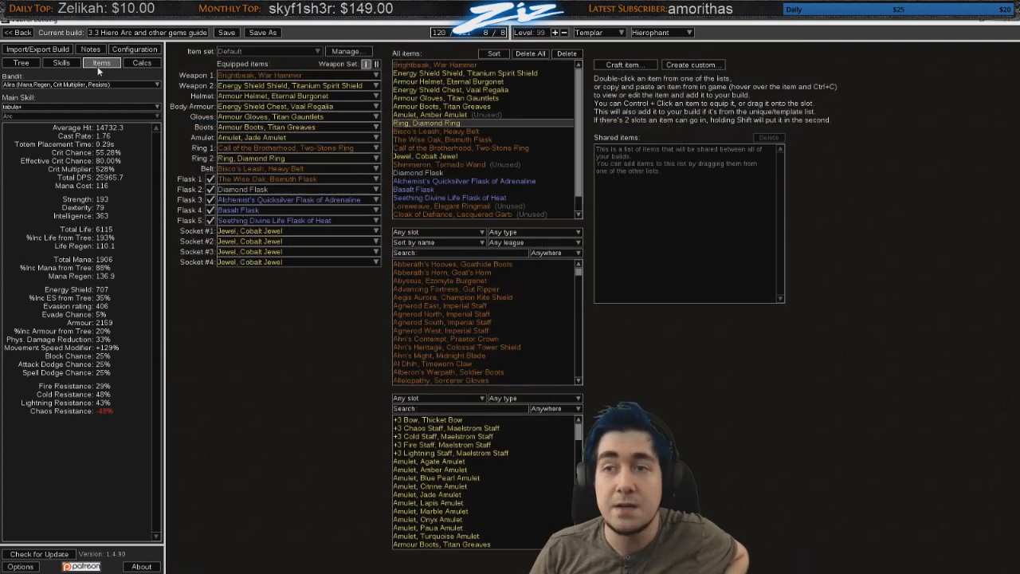
mouse_move(272, 316)
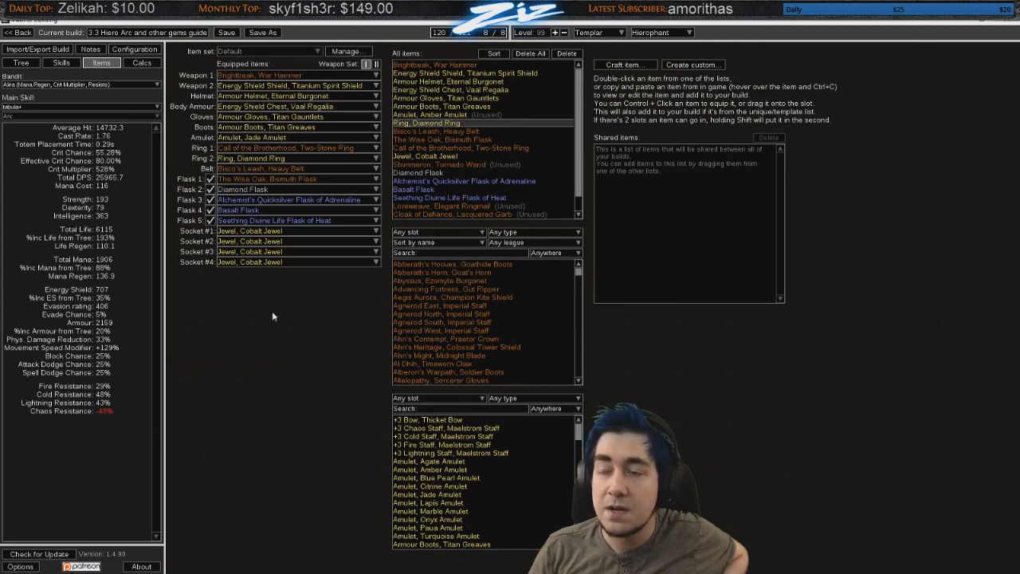
mouse_move(289, 303)
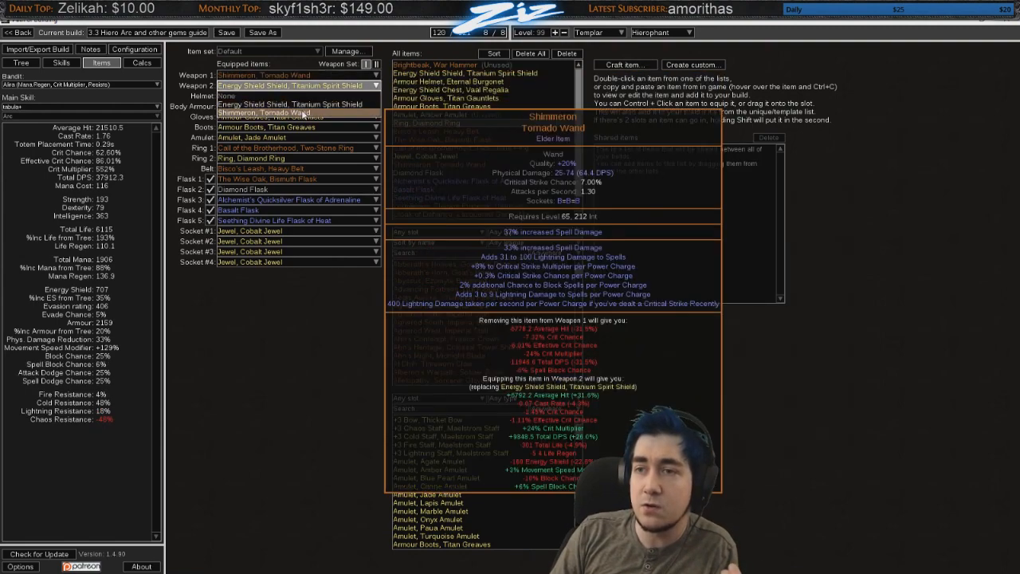
left_click(374, 75)
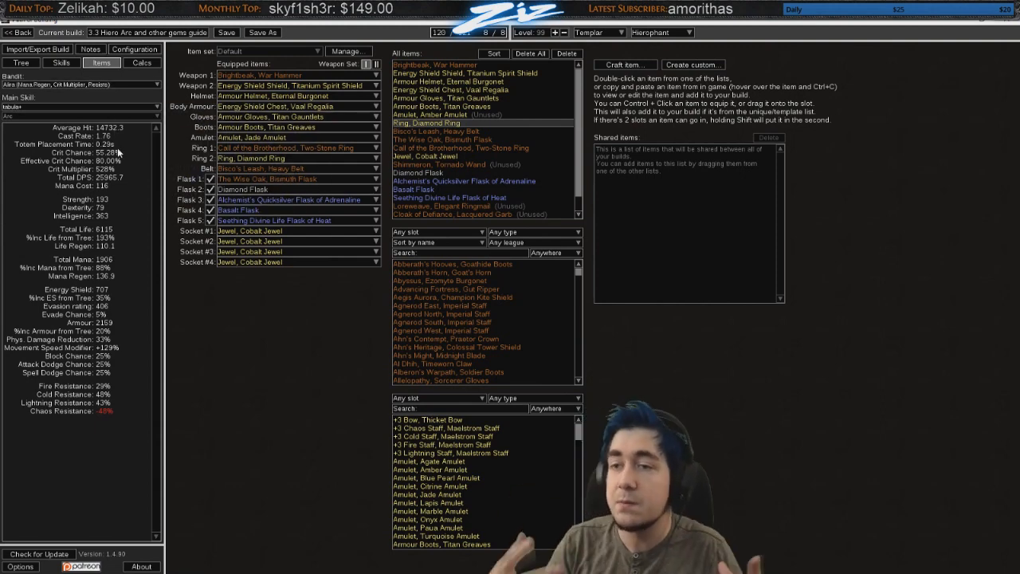
mouse_move(278, 148)
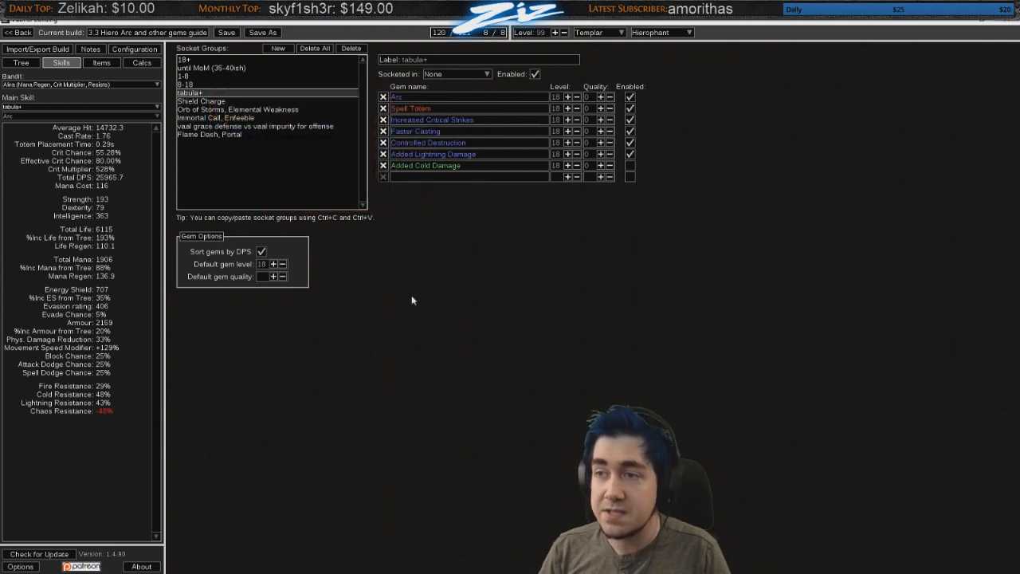
mouse_move(474, 298)
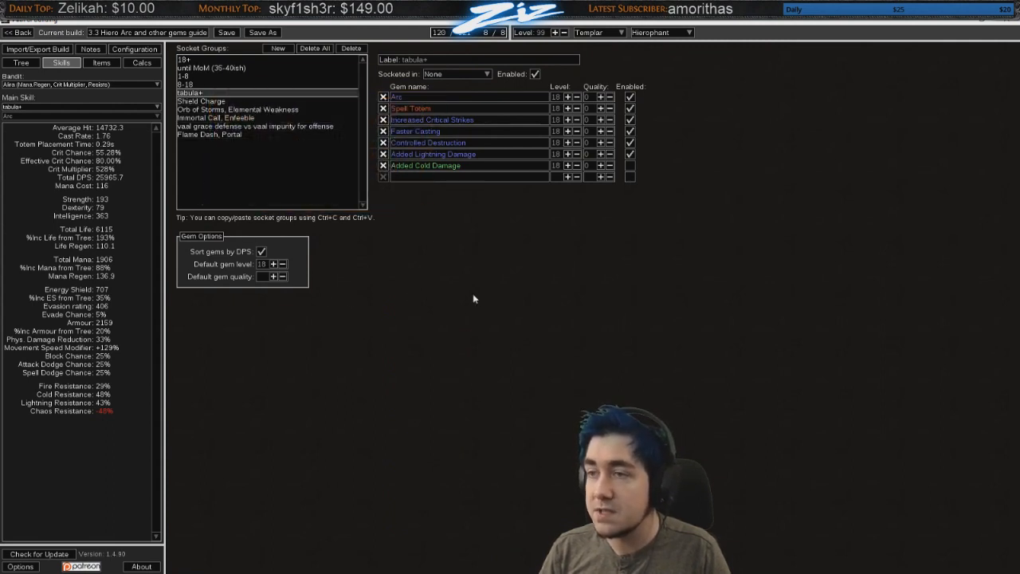
Step: Try Added Cold Damage in place of Controlled Destruction in the tabula+ Arc link
left_click(629, 165)
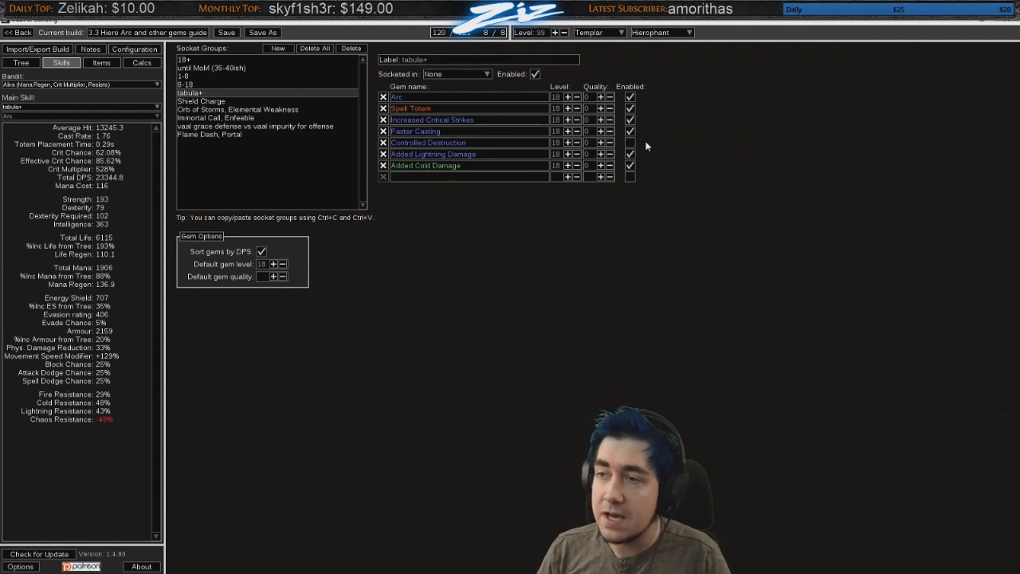
mouse_move(630, 143)
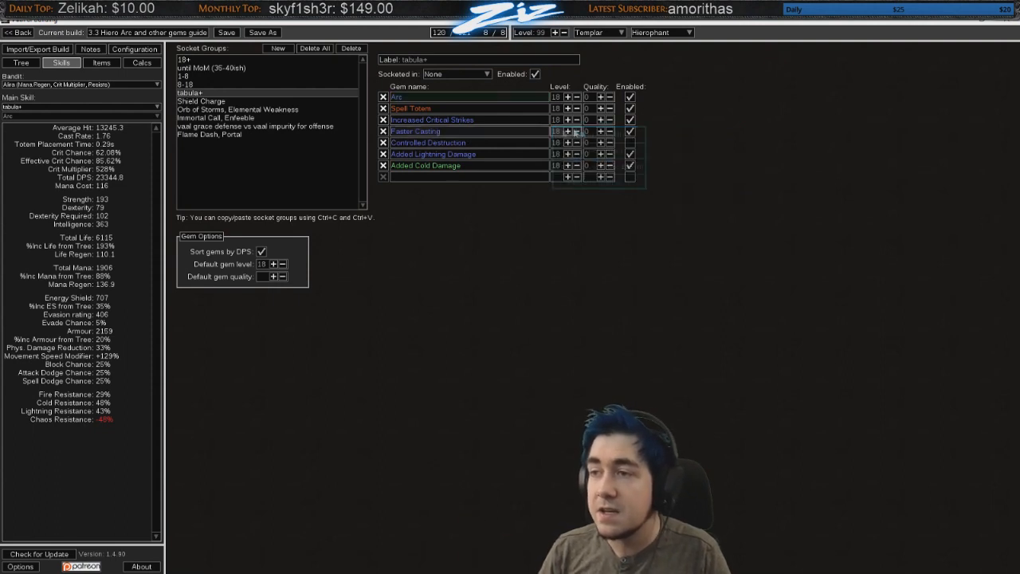
mouse_move(432, 154)
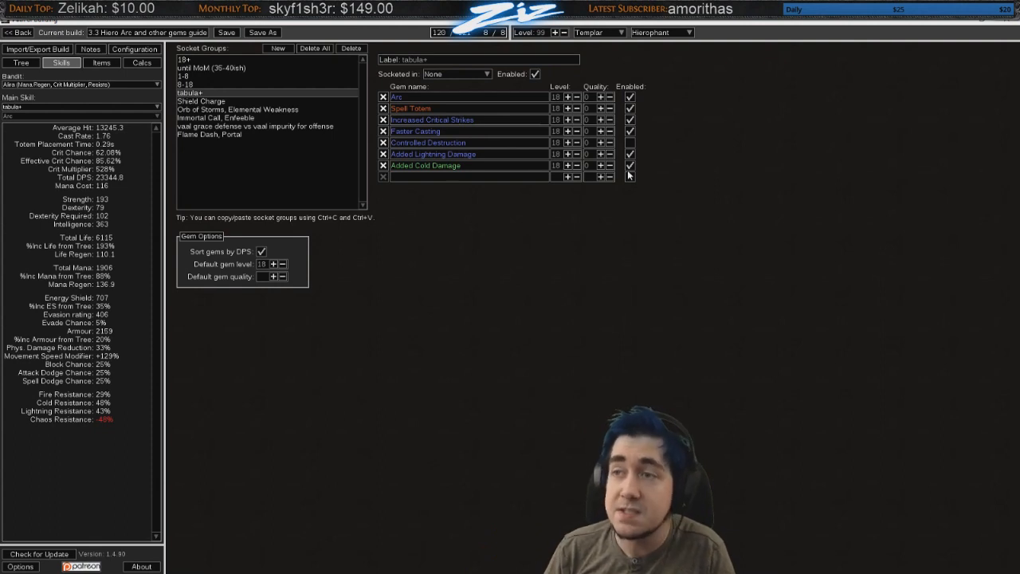
mouse_move(630, 165)
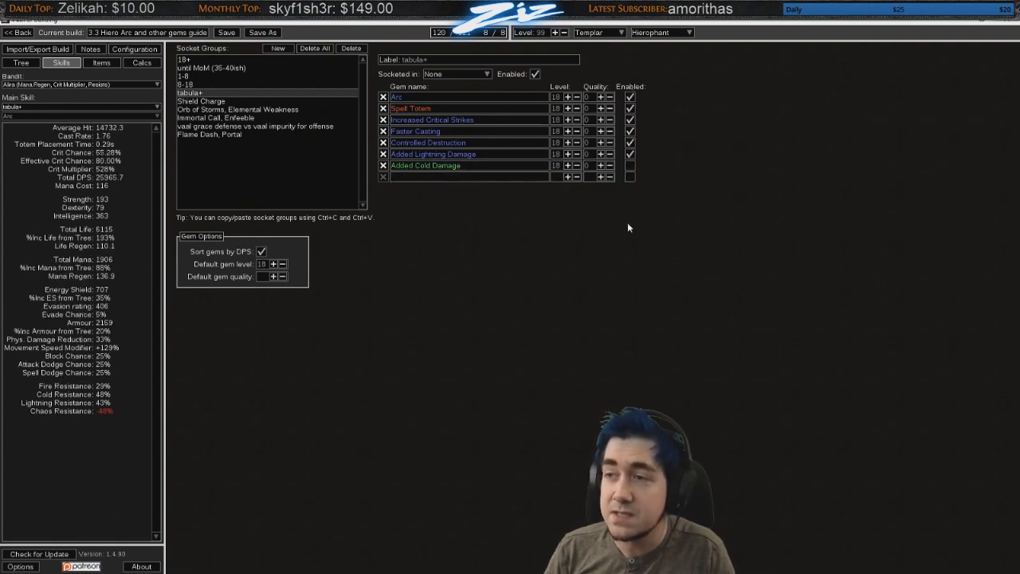
mouse_move(583, 220)
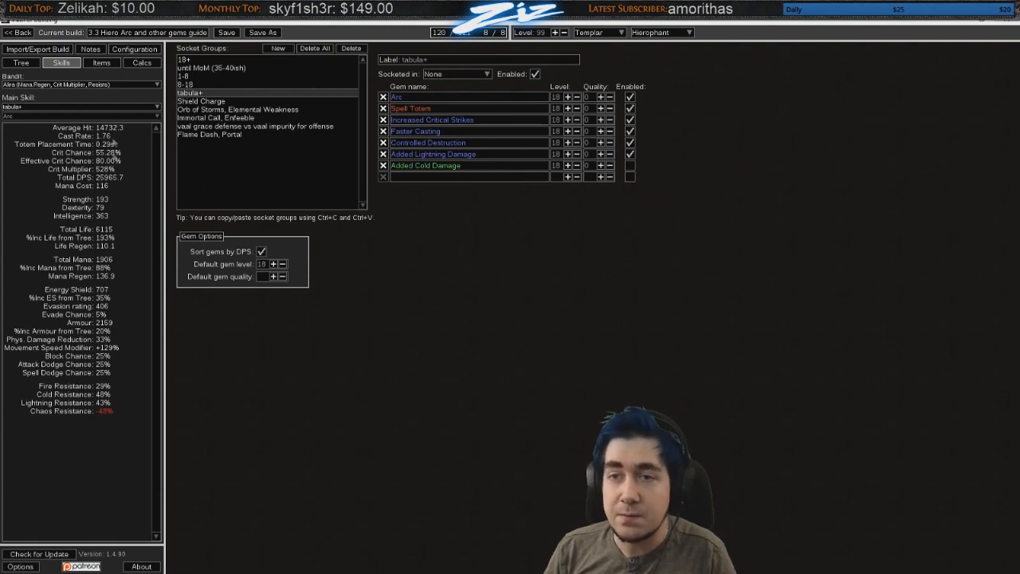
left_click(102, 62)
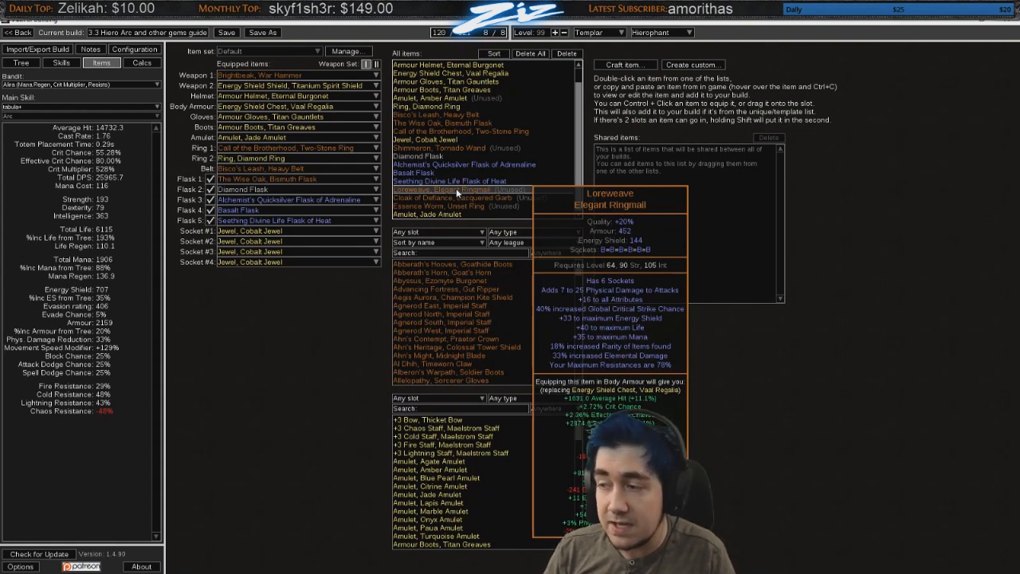
mouse_move(454, 198)
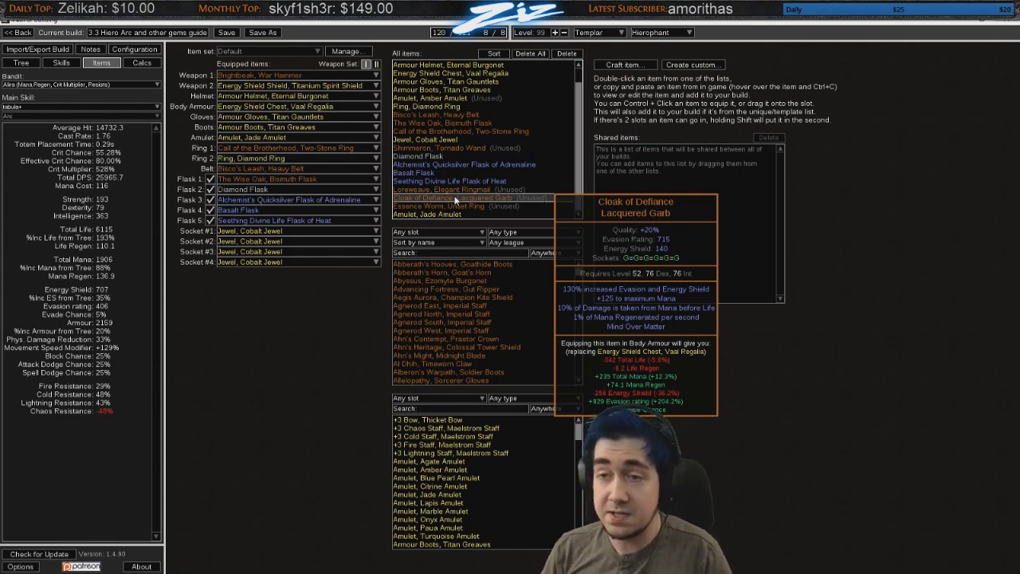
mouse_move(295, 152)
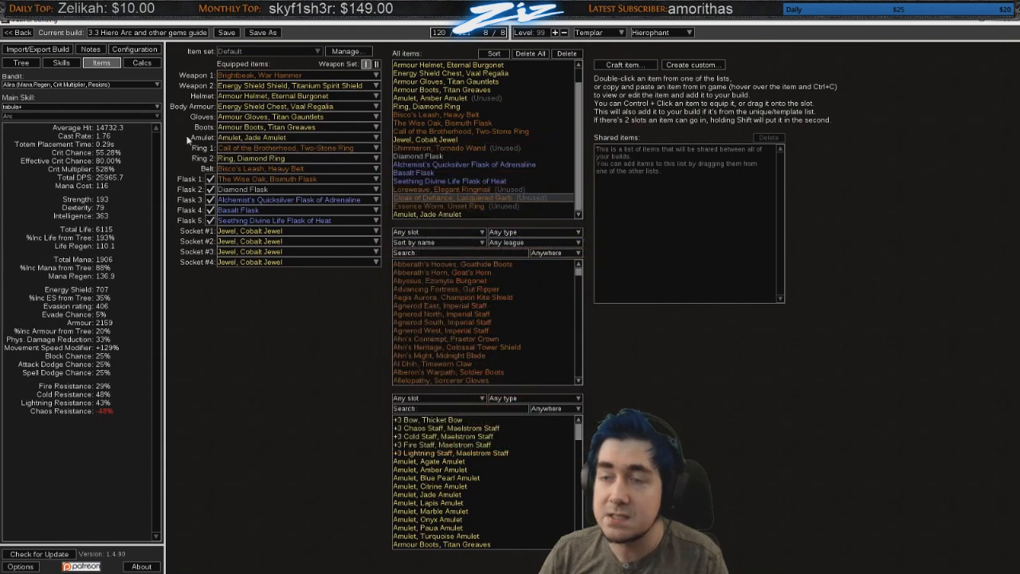
mouse_move(117, 370)
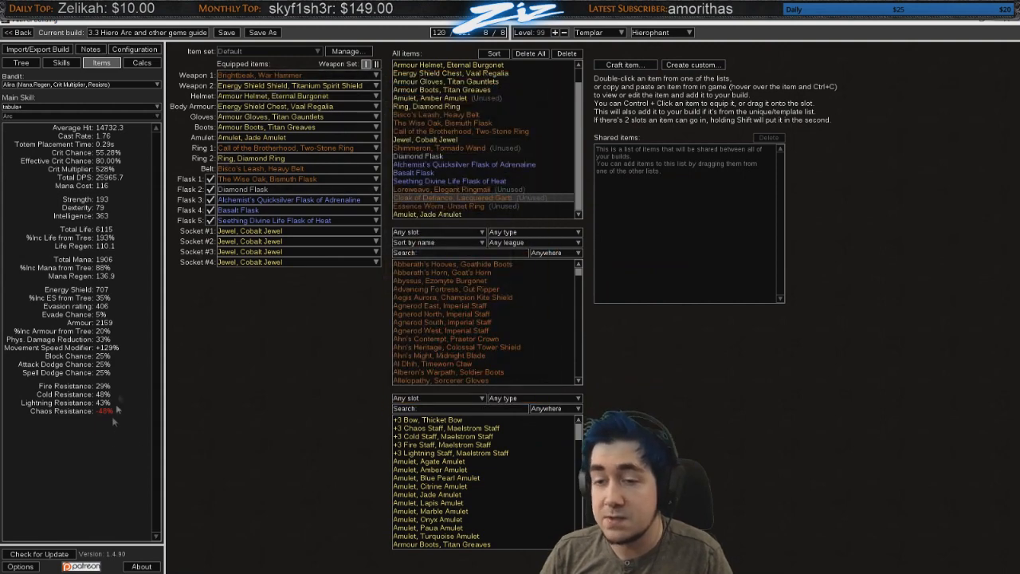
mouse_move(311, 356)
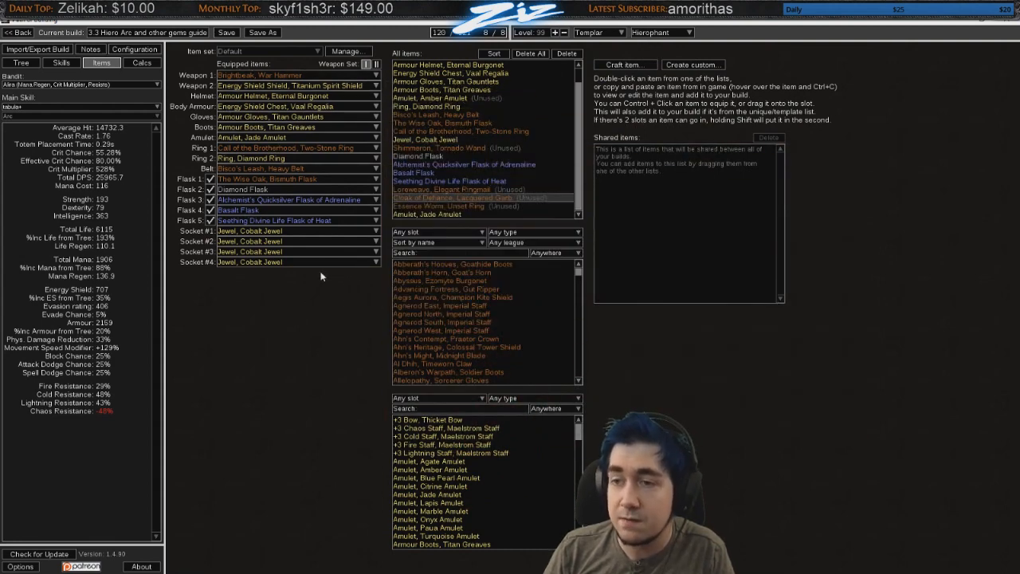
mouse_move(299, 232)
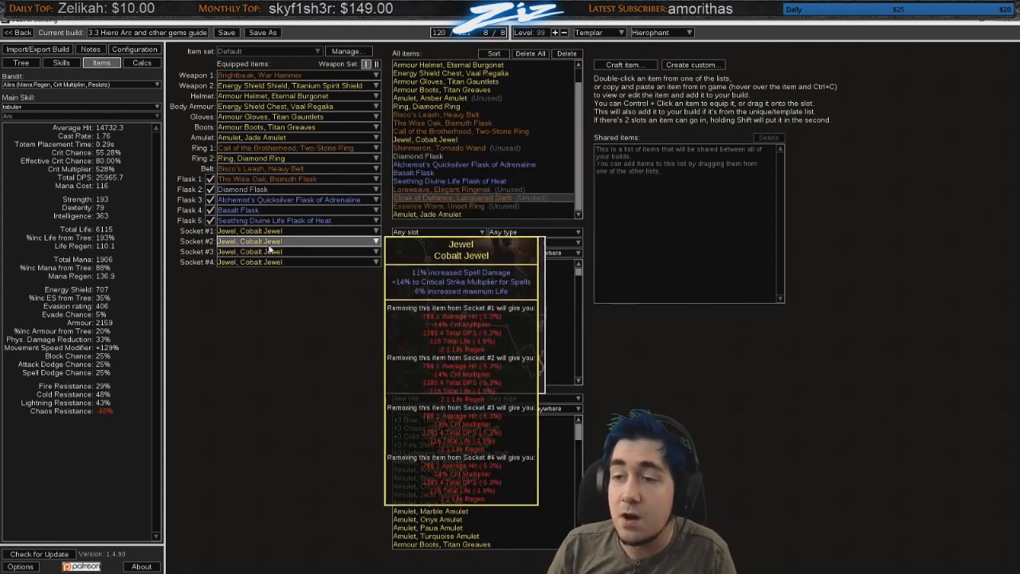
mouse_move(287, 240)
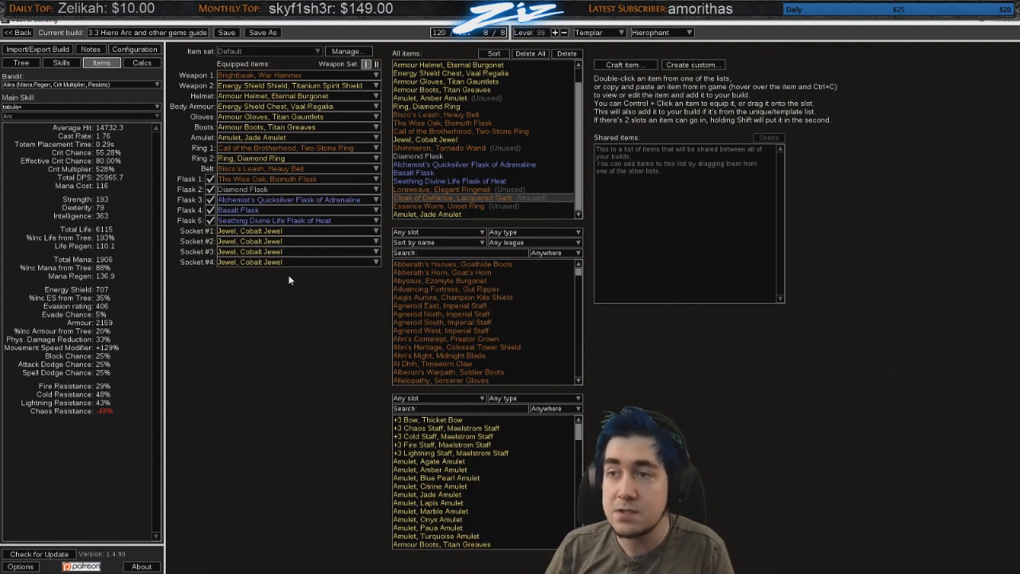
mouse_move(287, 269)
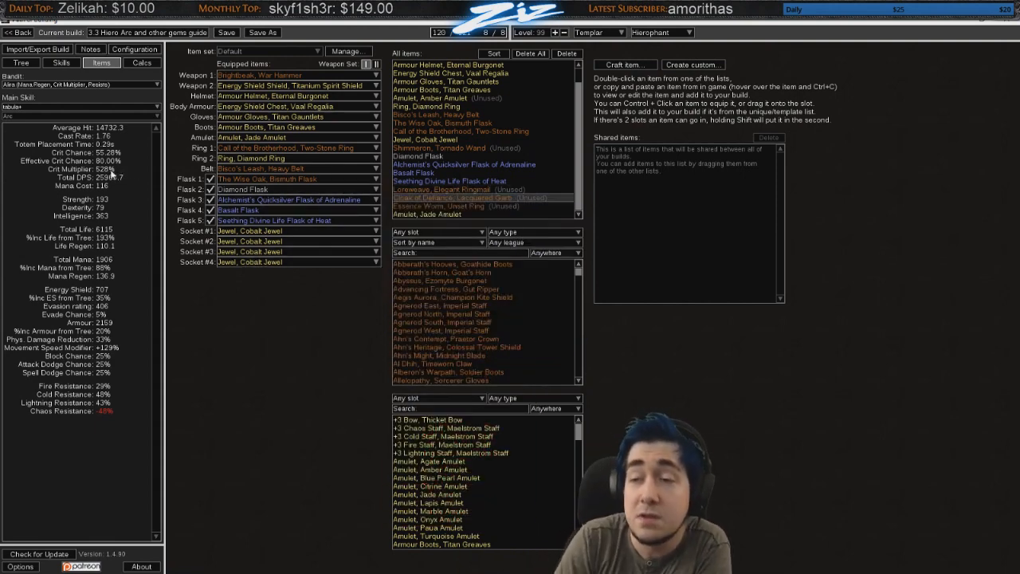
left_click(61, 62)
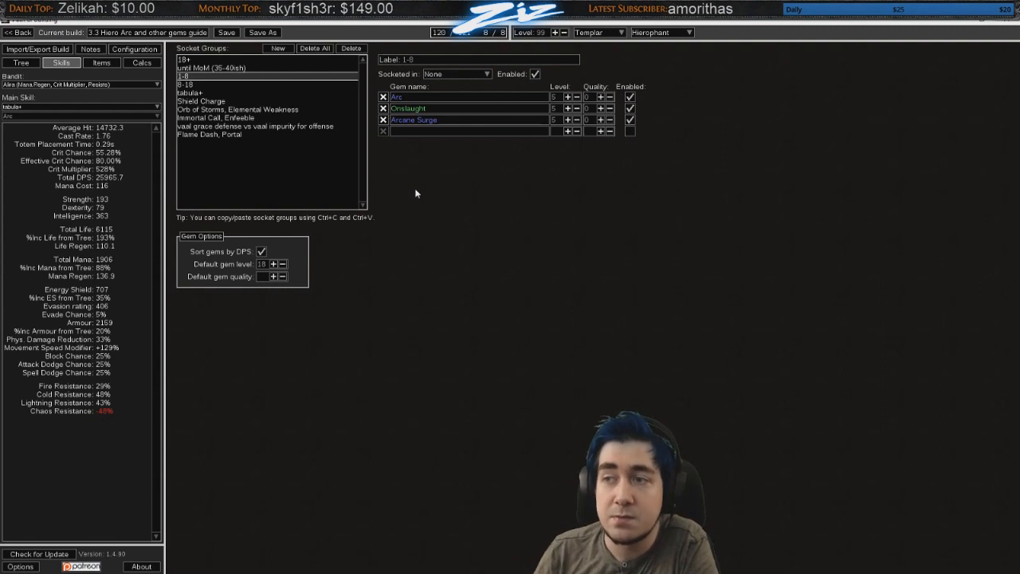
Step: Browse the 1-8, 8-18 and 18+ Arc socket groups, briefly checking the tree
left_click(469, 131)
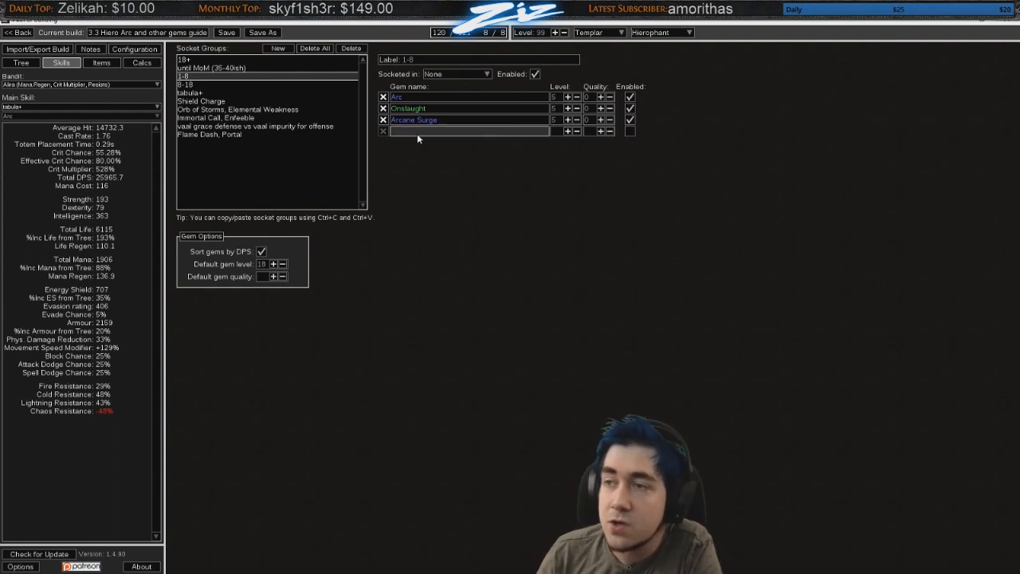
left_click(185, 85)
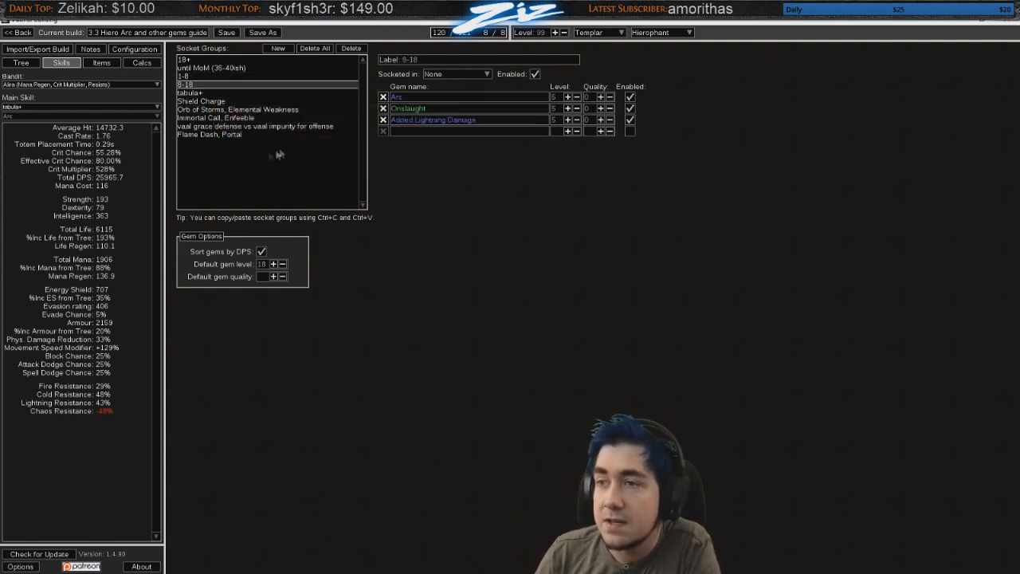
mouse_move(211, 75)
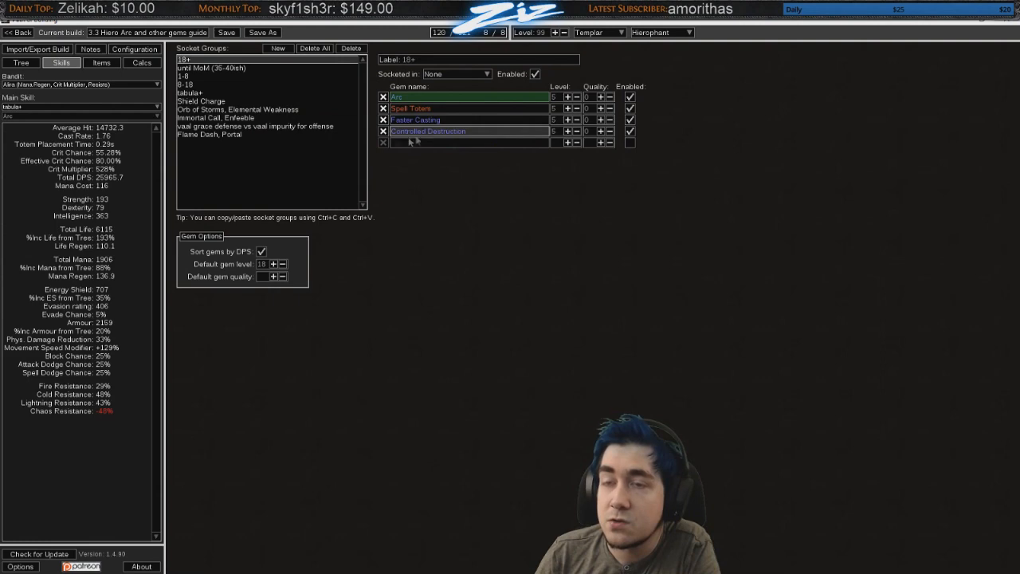
left_click(21, 62)
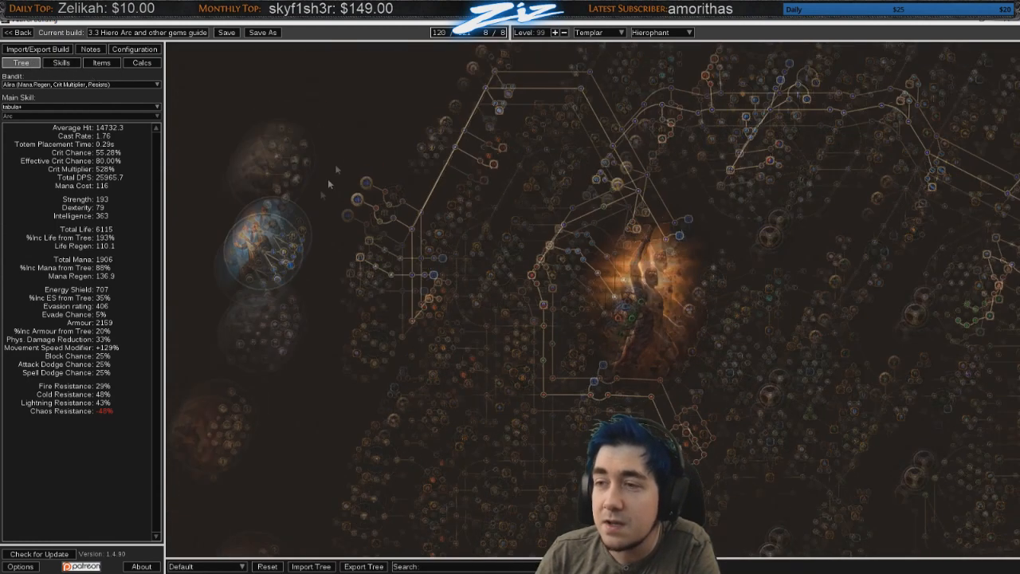
left_click(61, 62)
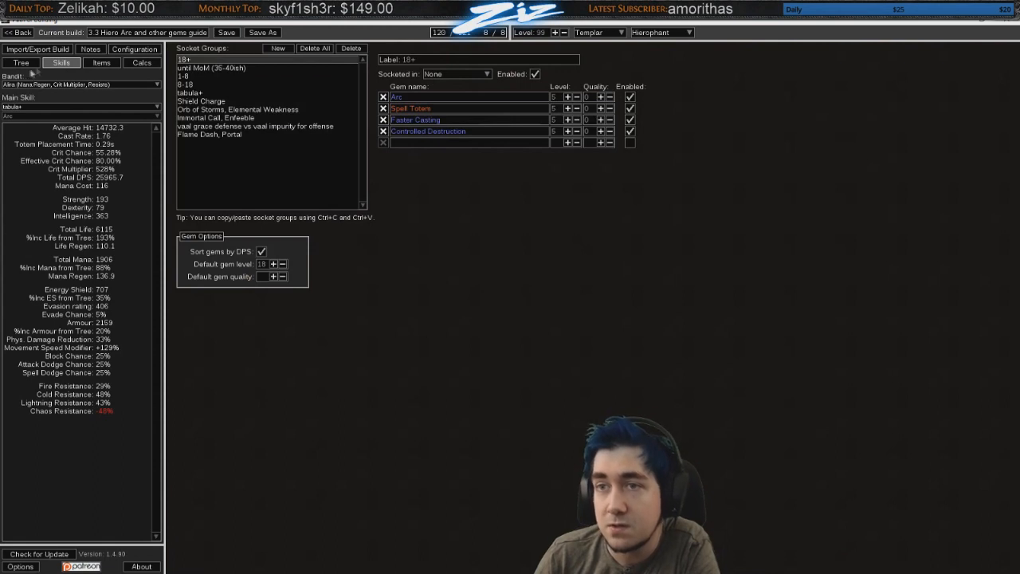
mouse_move(410, 108)
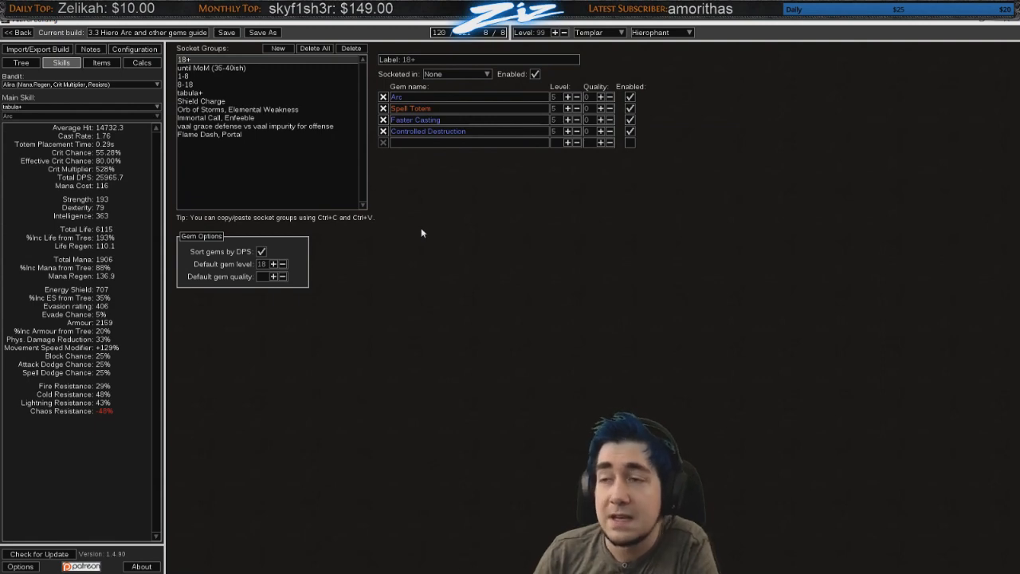
mouse_move(444, 230)
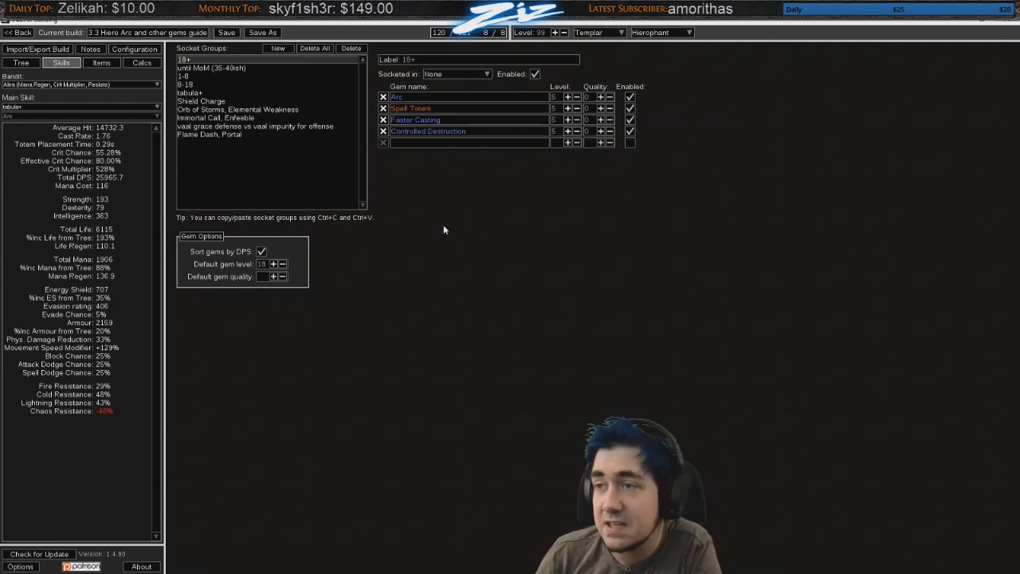
left_click(100, 62)
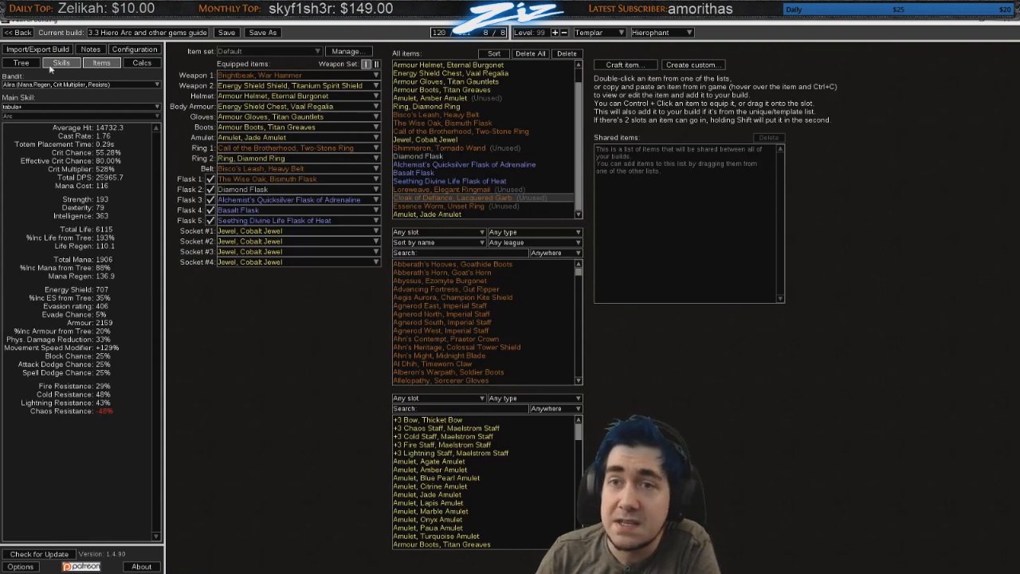
Step: Review the configuration settings, then return to the 18+ Arc totem skill group
left_click(134, 49)
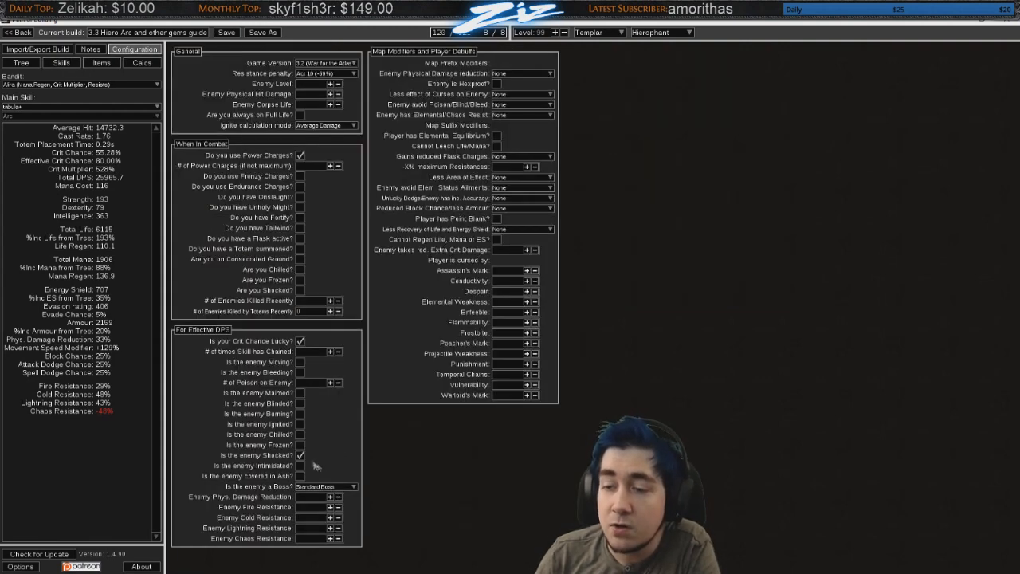
mouse_move(300, 455)
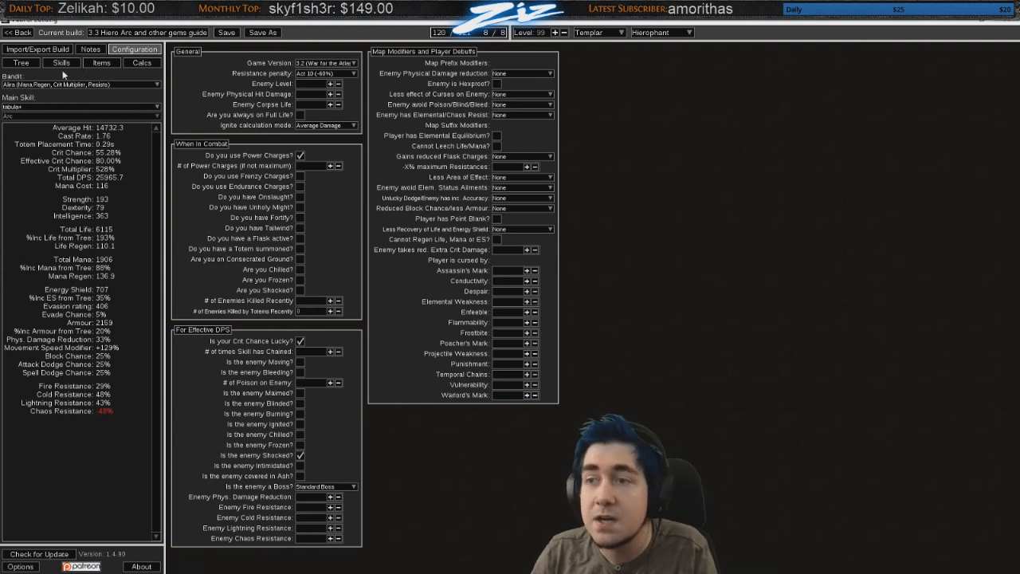
left_click(61, 62)
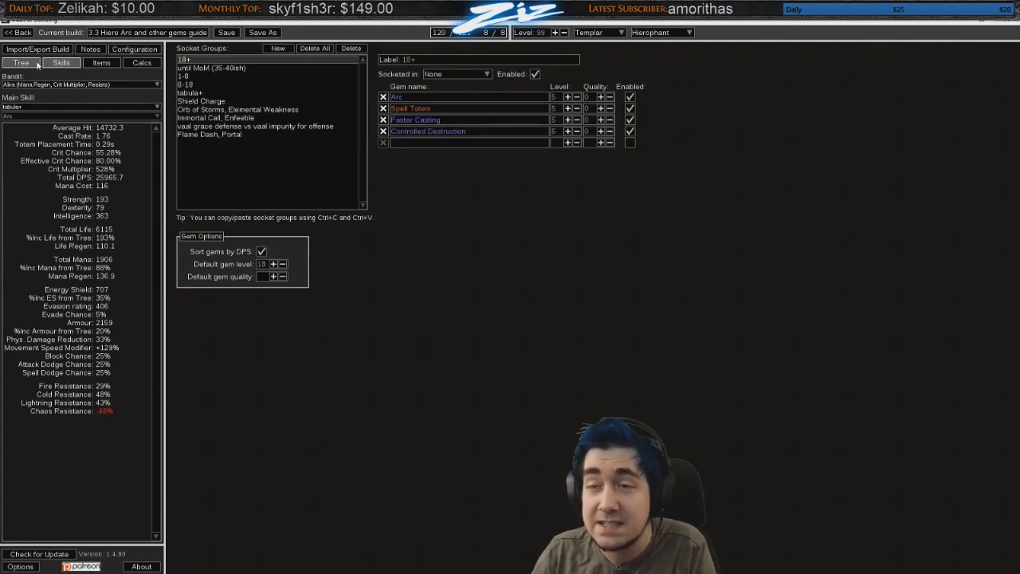
Step: View the 'until MoM (35-40ish)' Herald of Thunder and Ice group, then the tree
left_click(211, 67)
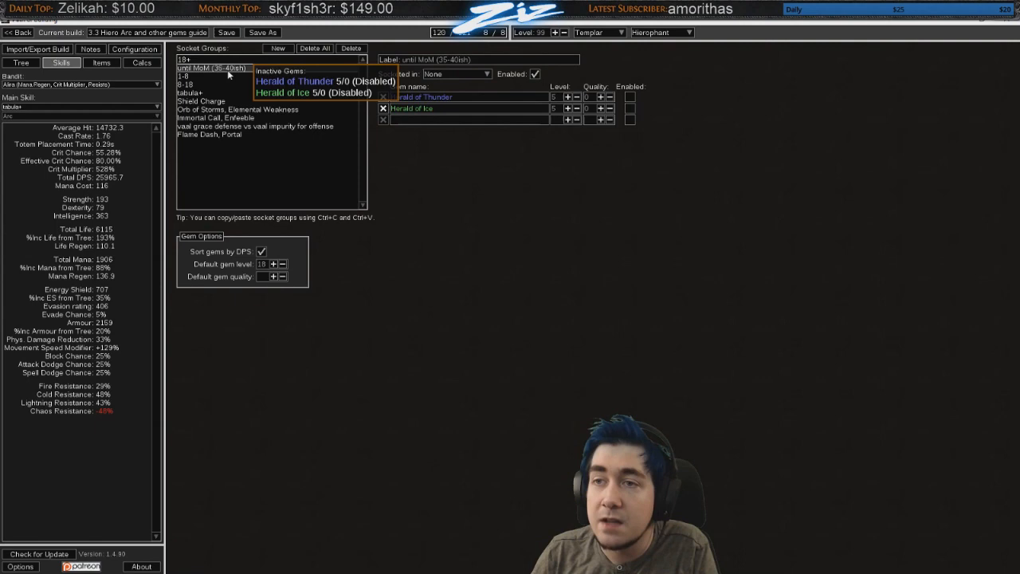
mouse_move(645, 169)
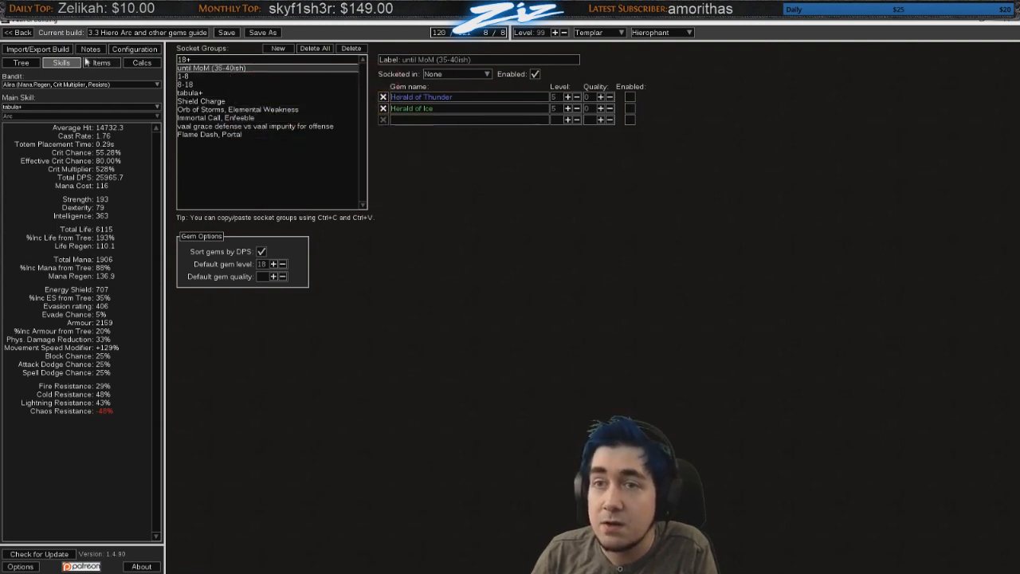
left_click(20, 62)
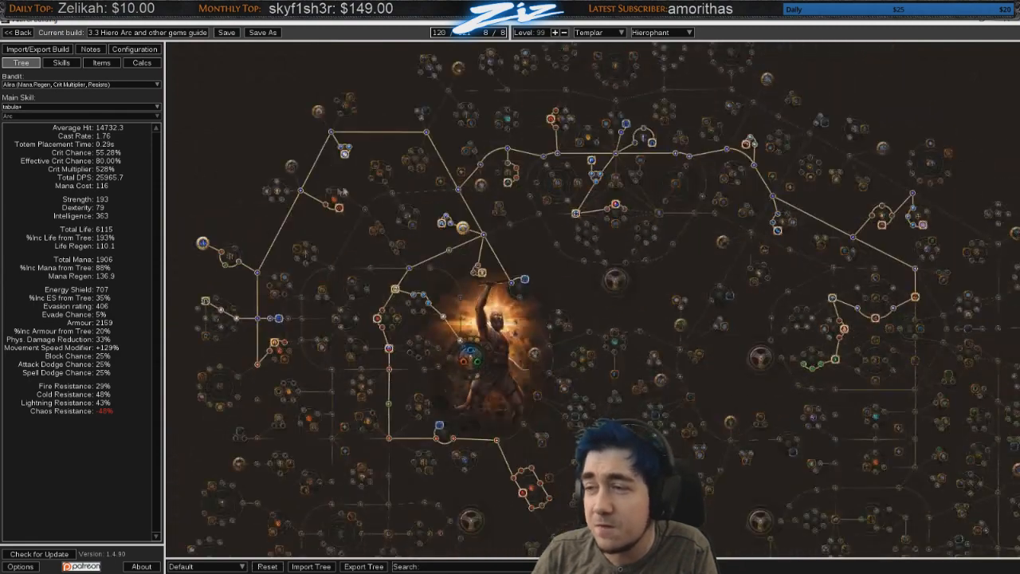
Step: Check the tabula+ Arc totem links against the tree, ending on the Orb of Storms group
left_click(62, 62)
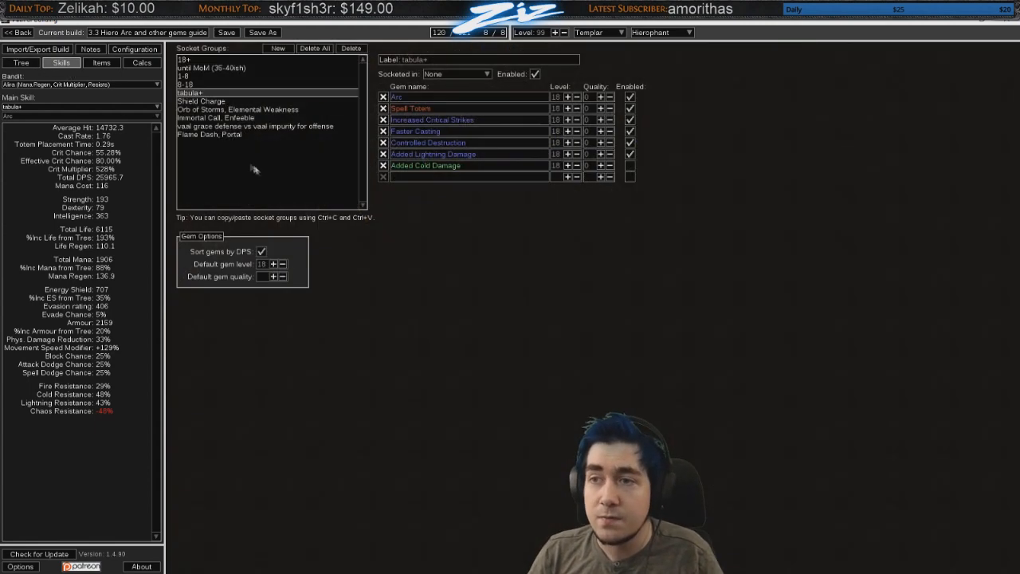
left_click(20, 62)
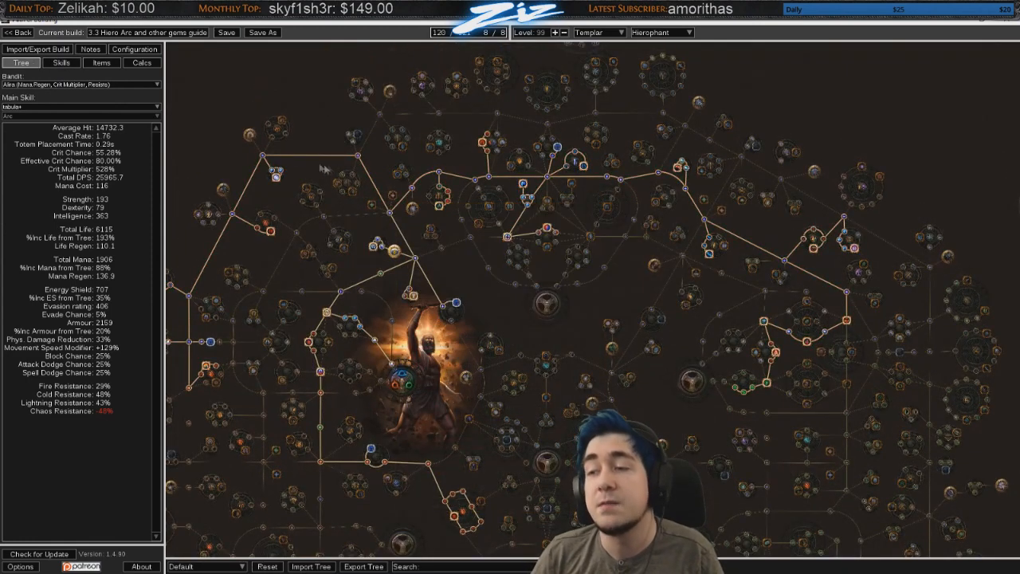
left_click(60, 62)
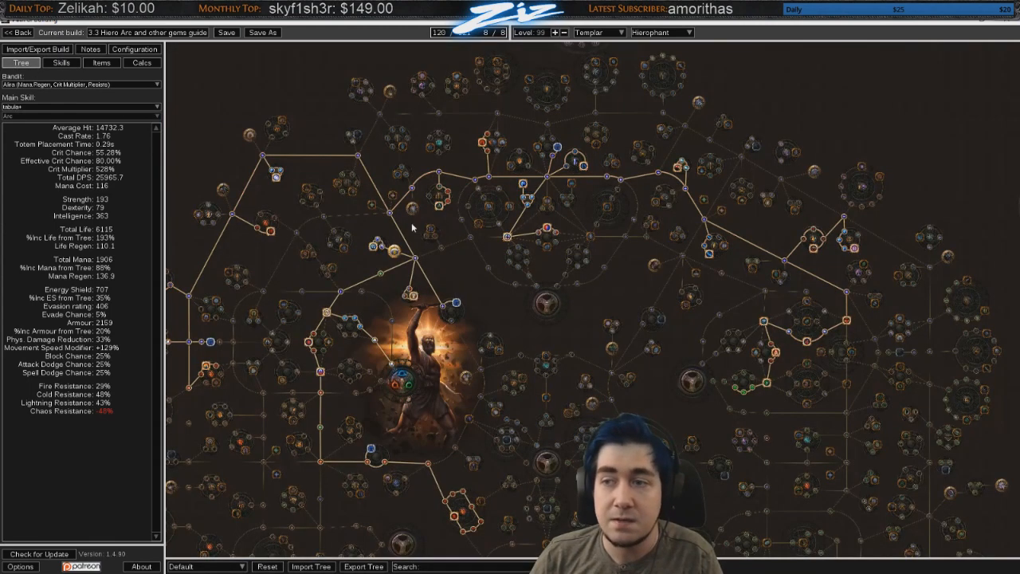
left_click(408, 210)
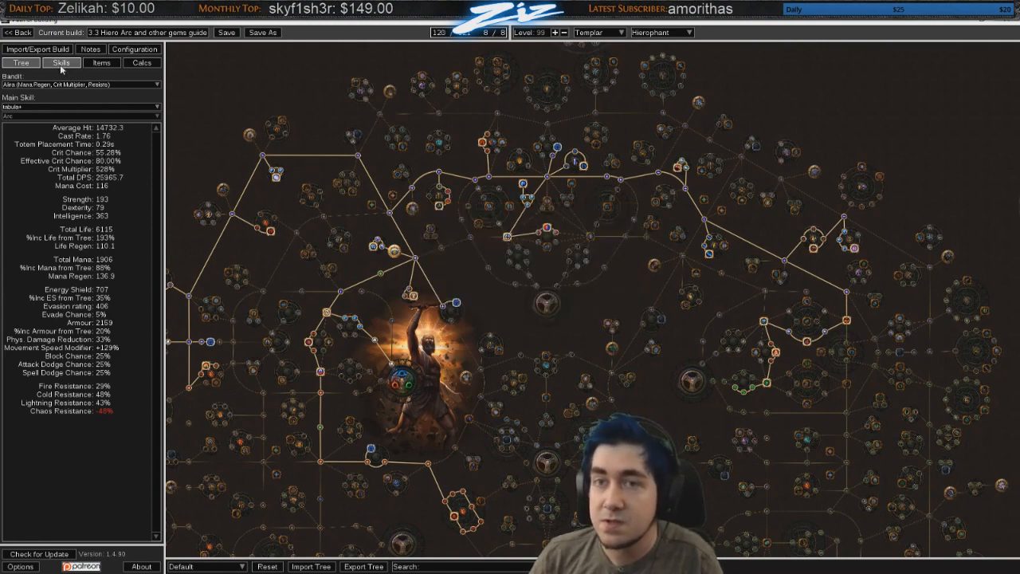
left_click(61, 63)
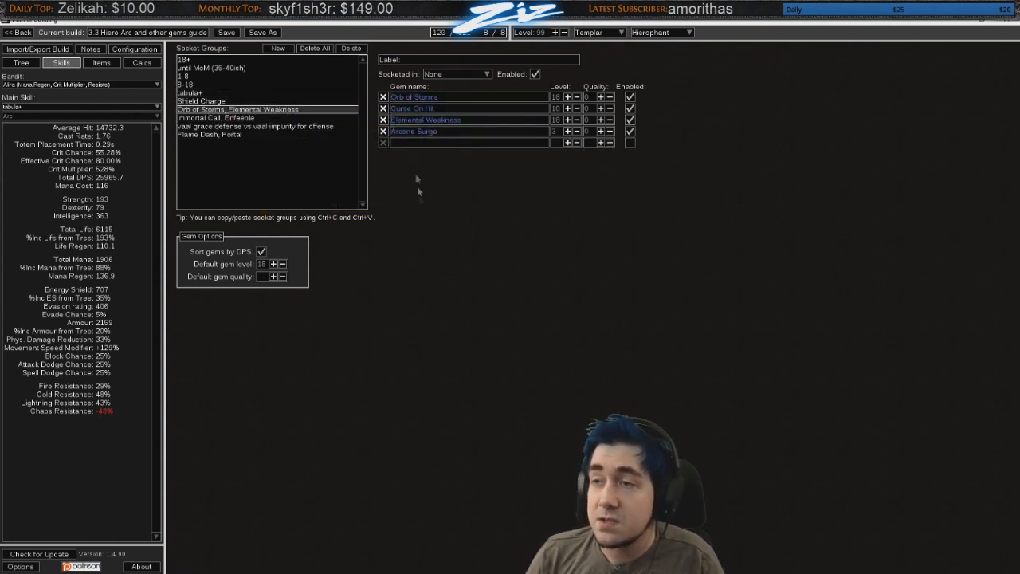
left_click(425, 120)
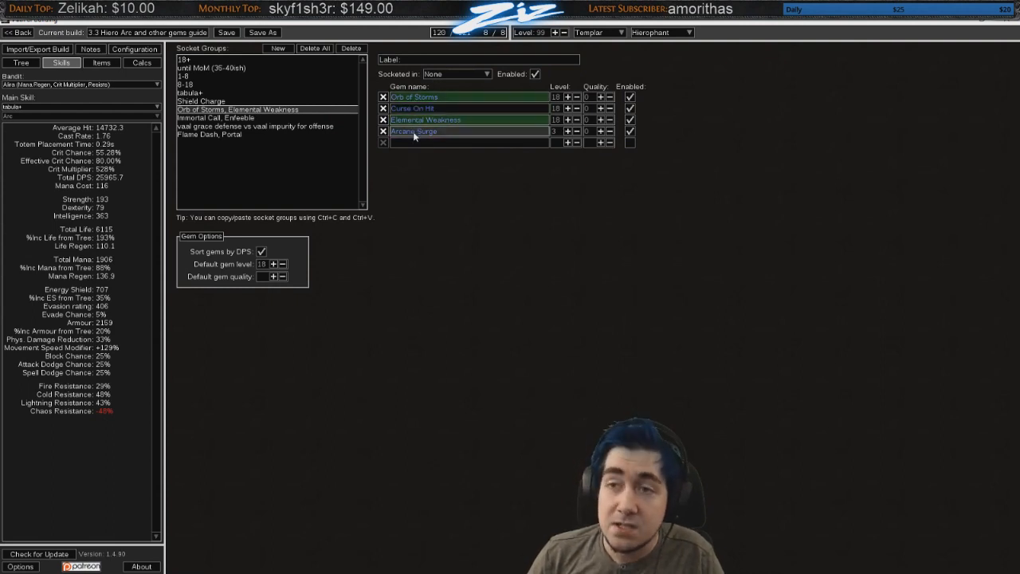
left_click(228, 118)
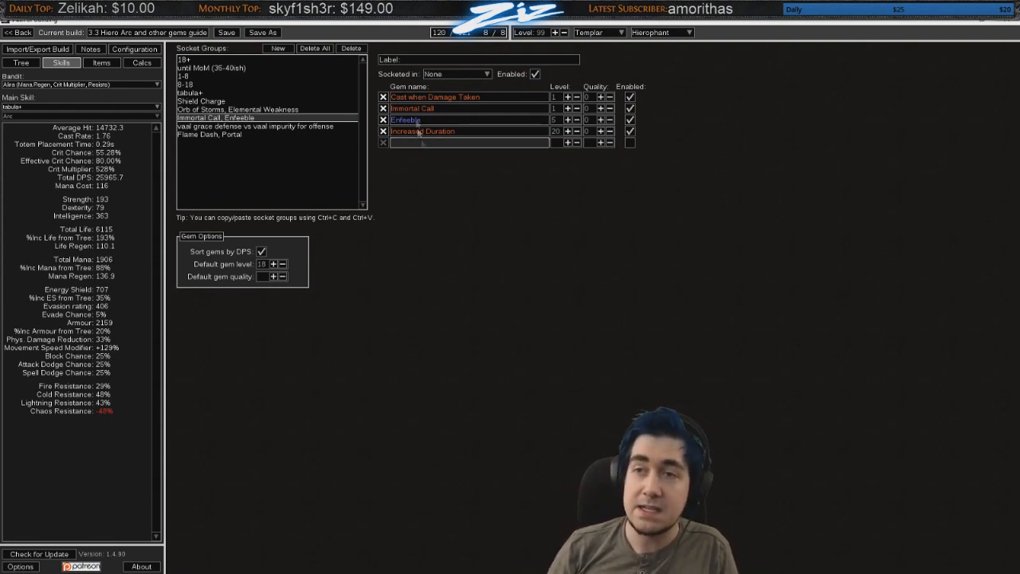
left_click(237, 109)
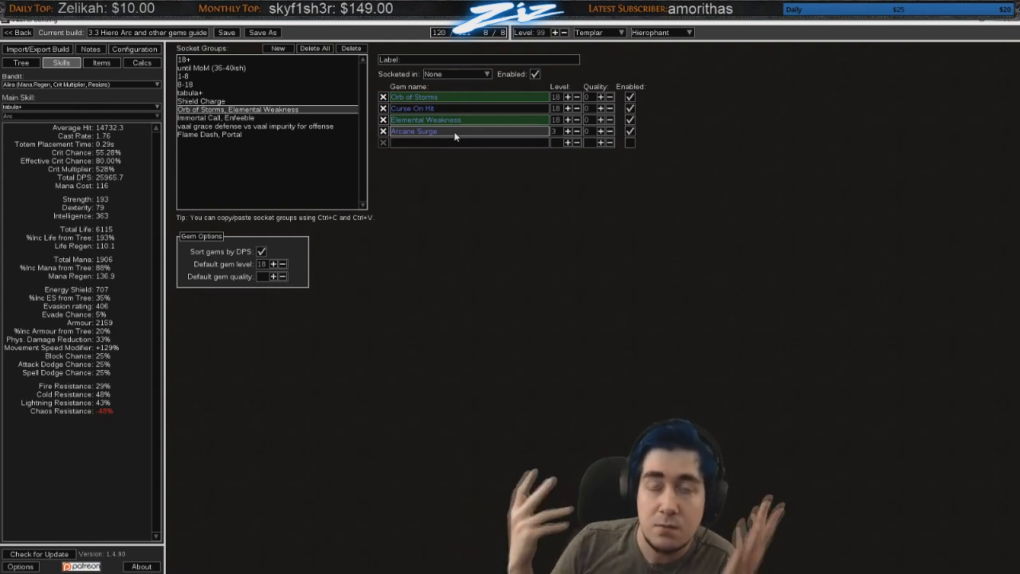
left_click(227, 117)
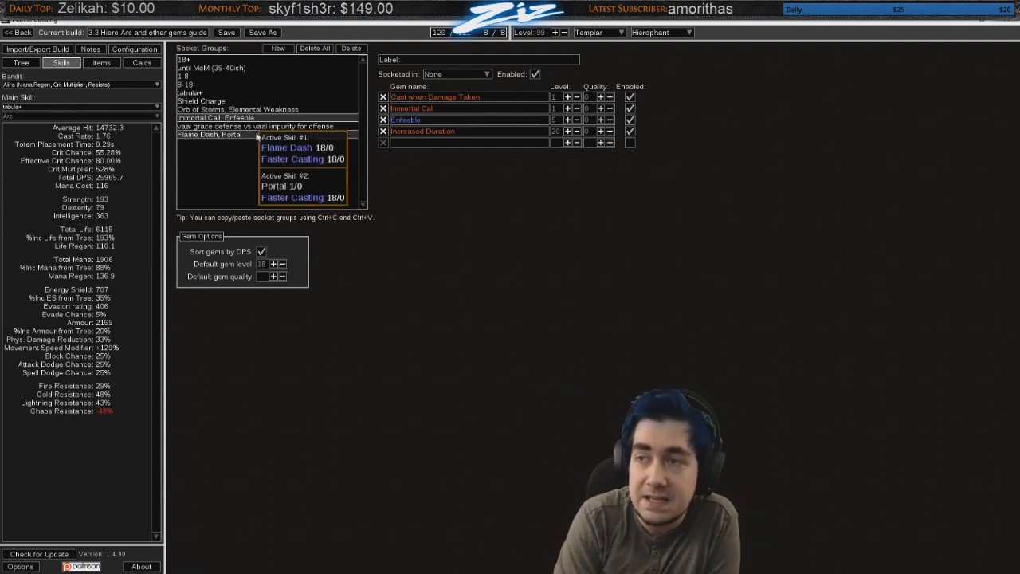
mouse_move(278, 149)
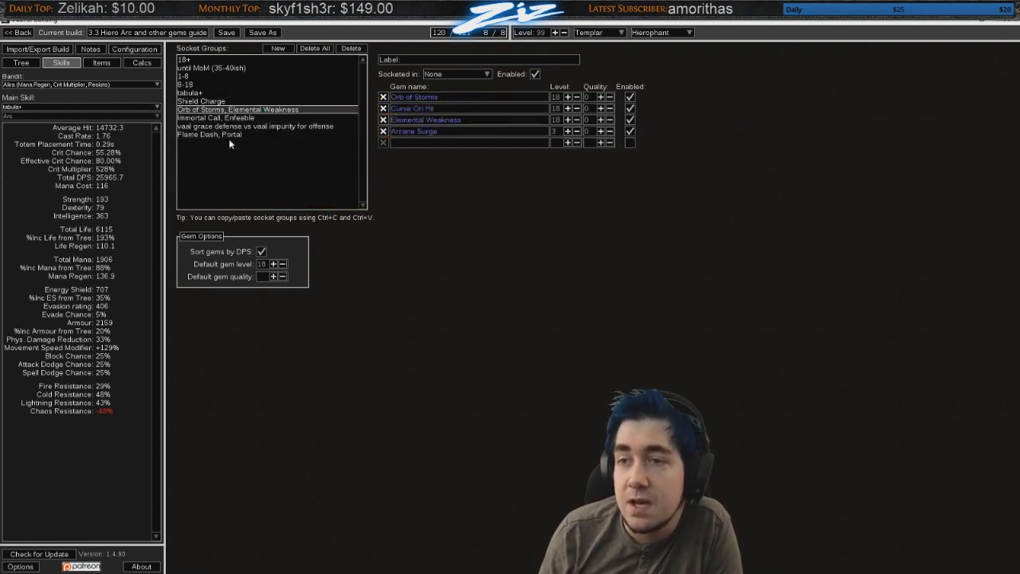
Step: Inspect the Flame Dash, Portal group with Faster Casting, then show the equipped items
left_click(209, 133)
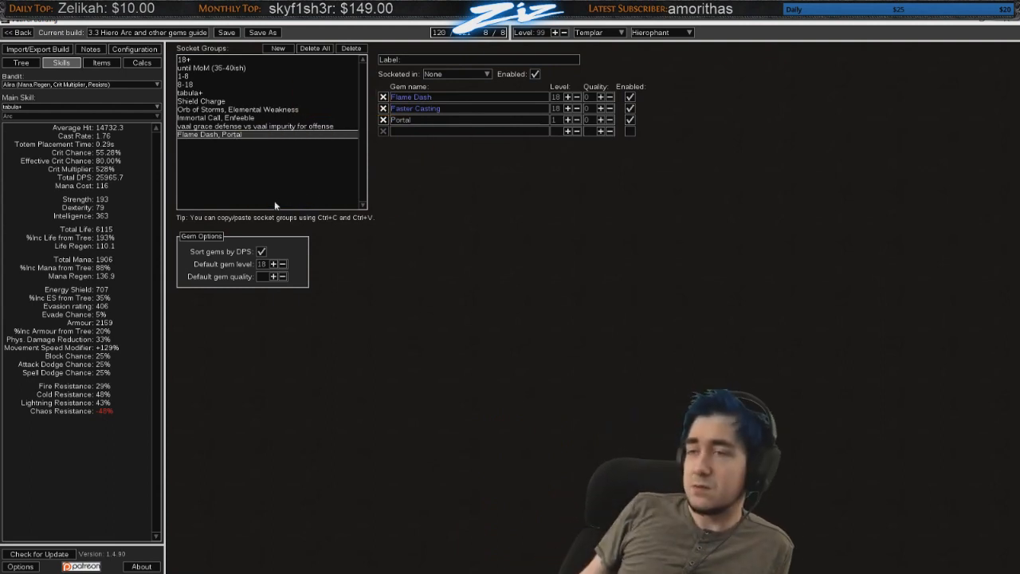
mouse_move(268, 190)
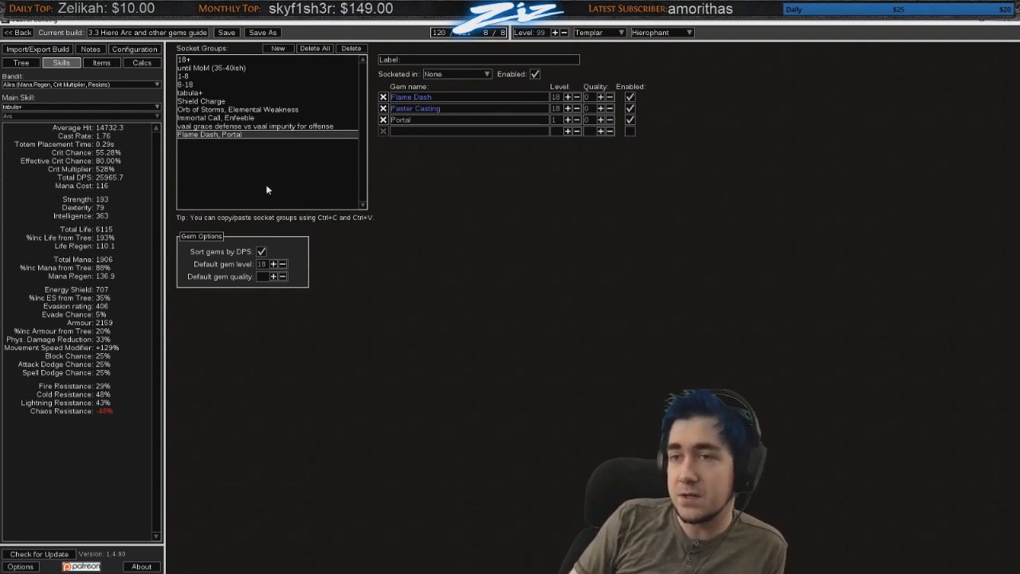
left_click(100, 62)
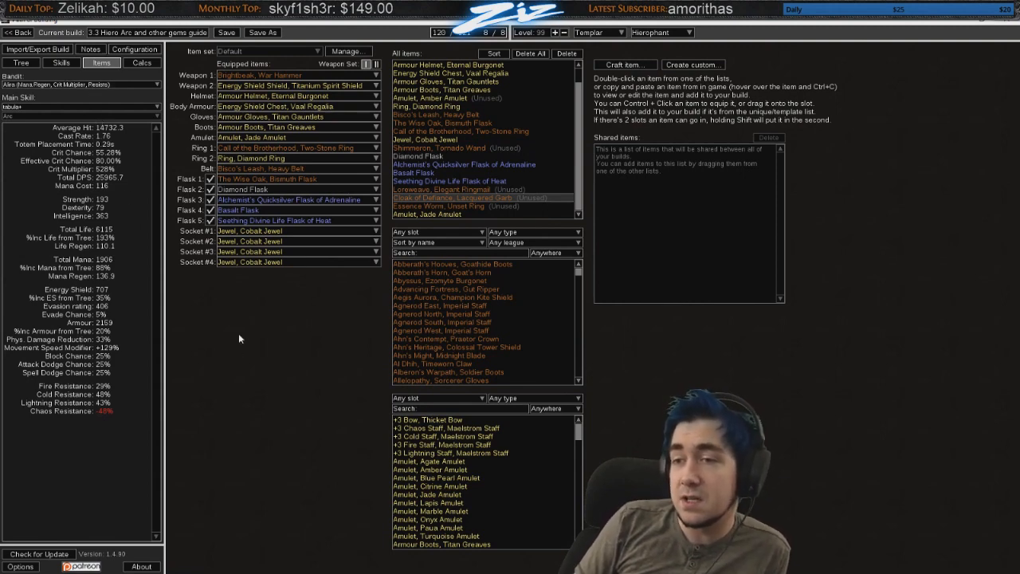
Step: Cycle through Skills and Items back to the tree to inspect Hierophant nodes like Pious Path
left_click(41, 62)
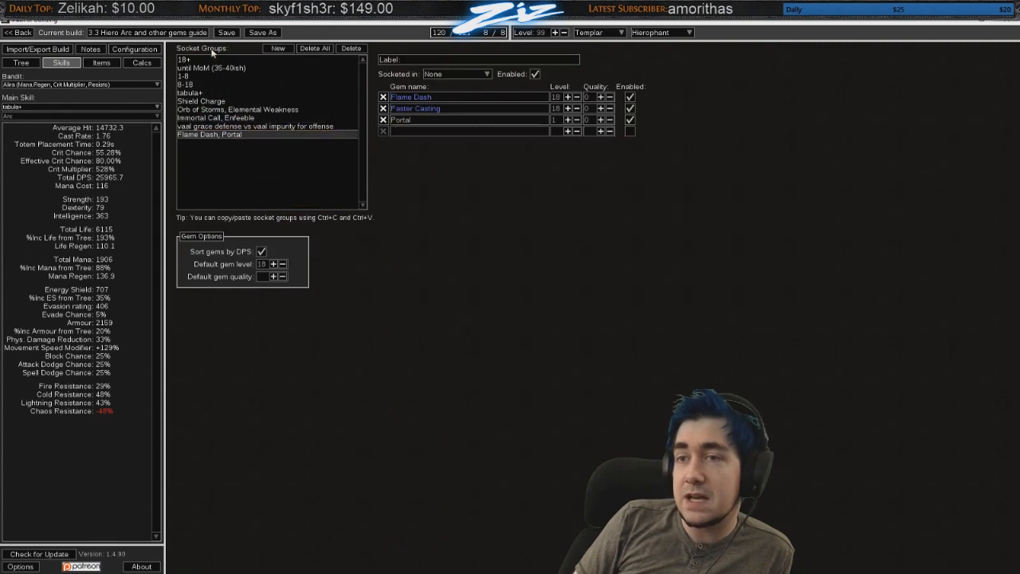
left_click(100, 62)
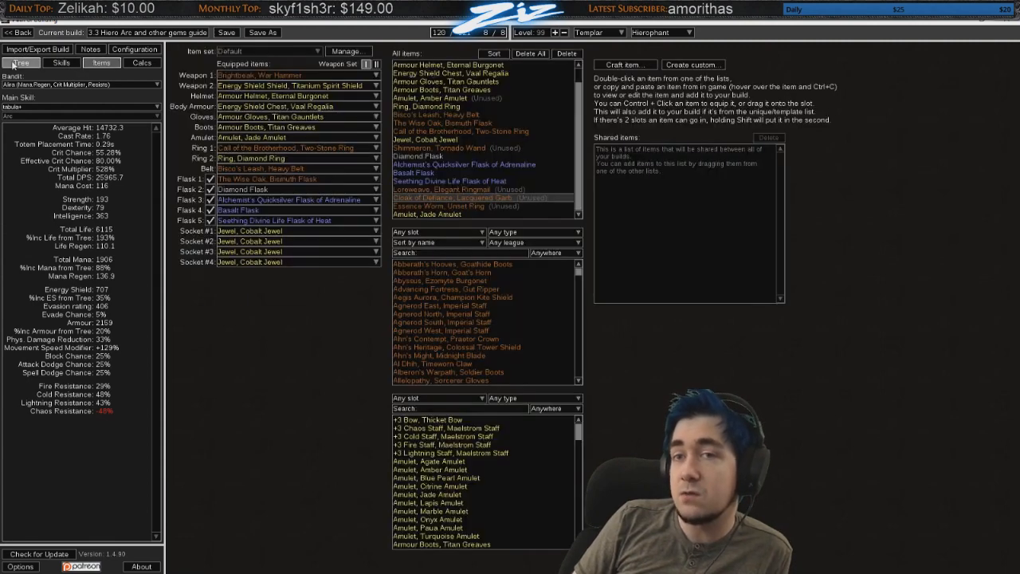
left_click(20, 62)
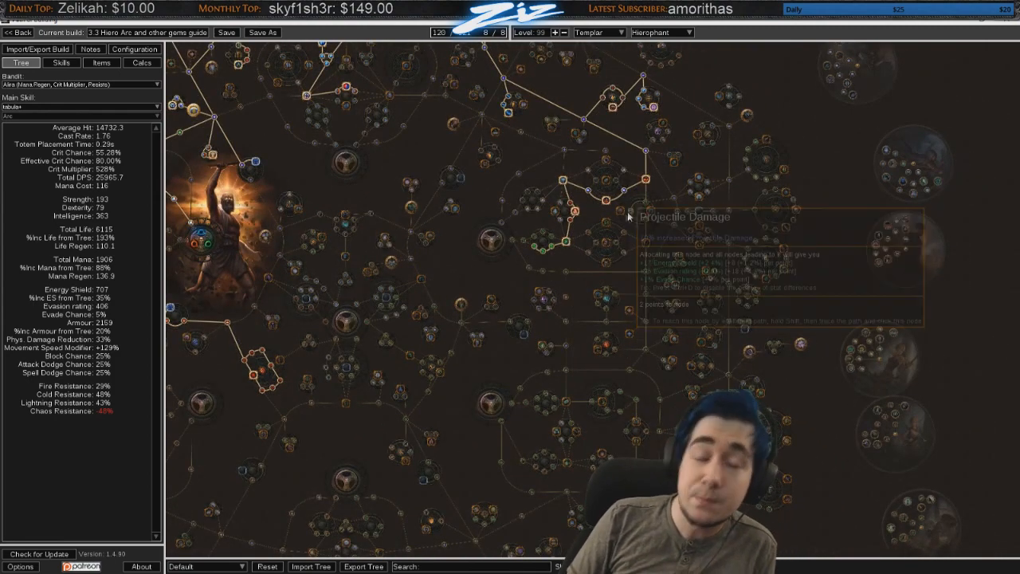
mouse_move(626, 214)
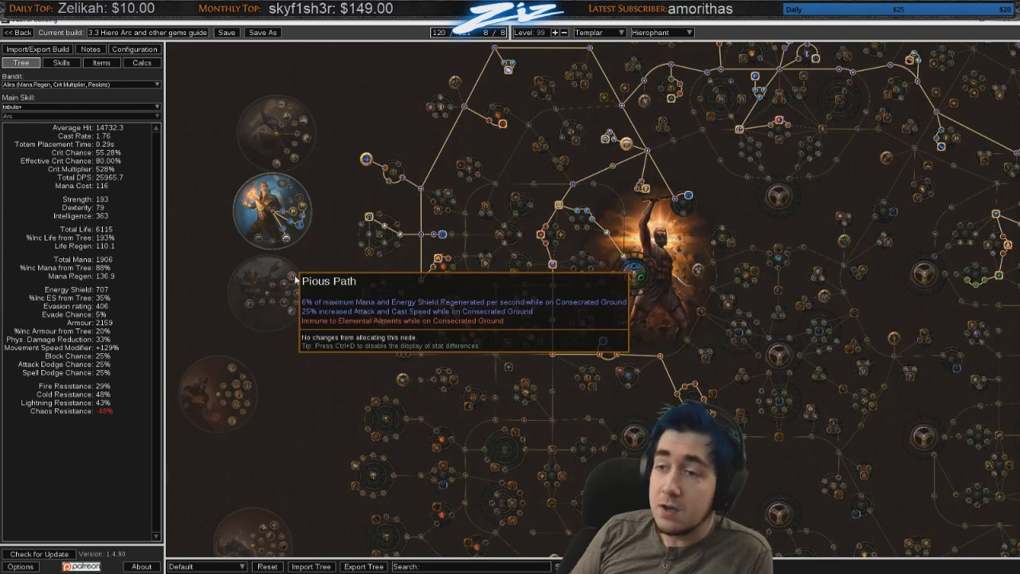
mouse_move(406, 298)
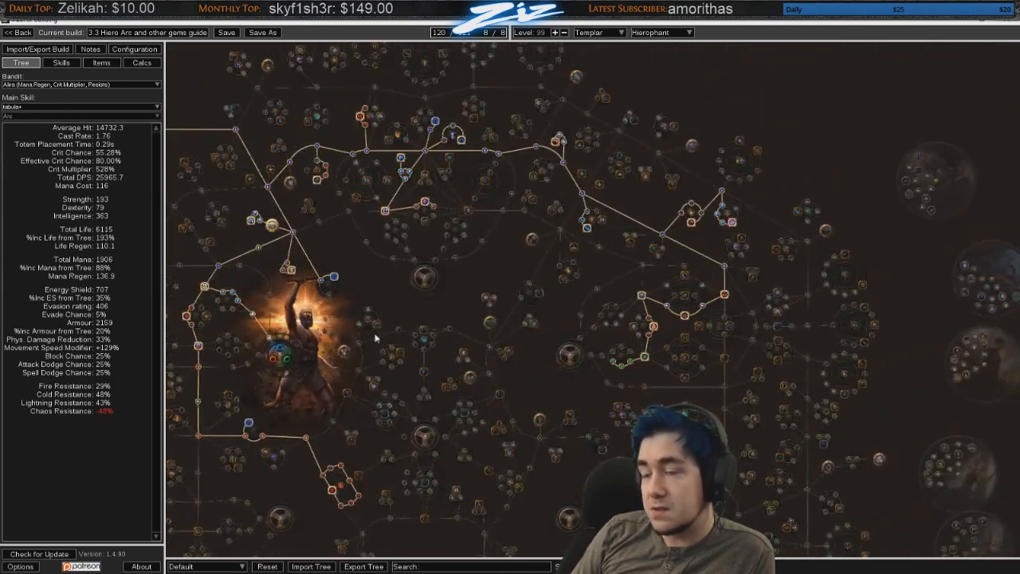
Step: Glance at the Flame Dash, Portal links and leveling tree versions, then return to gear
left_click(60, 62)
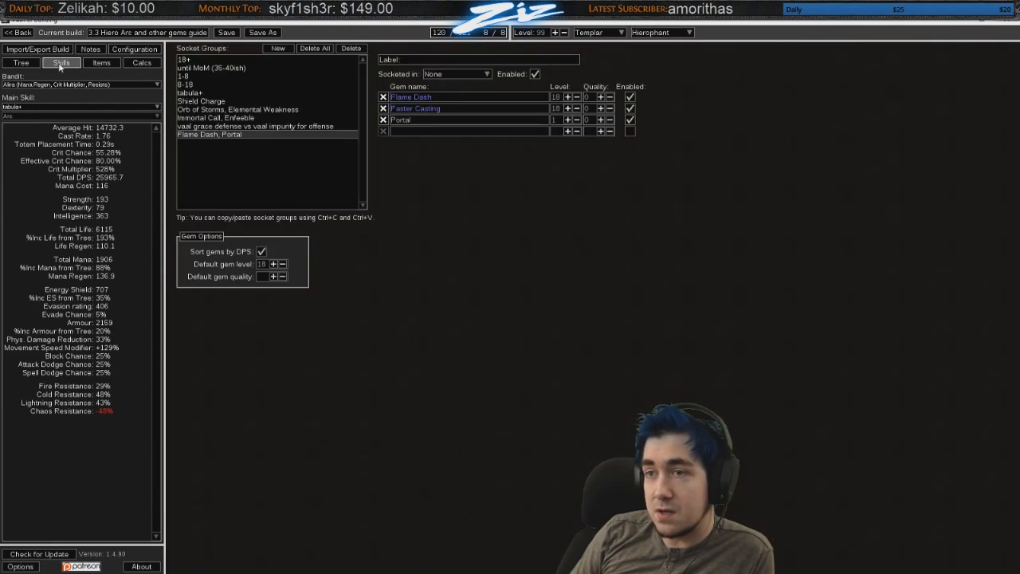
left_click(20, 62)
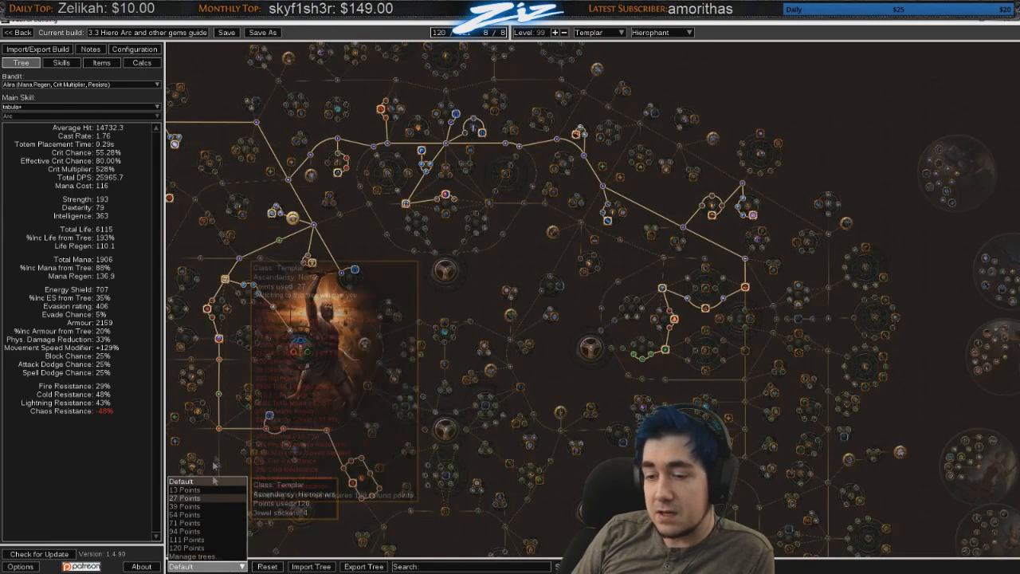
left_click(100, 63)
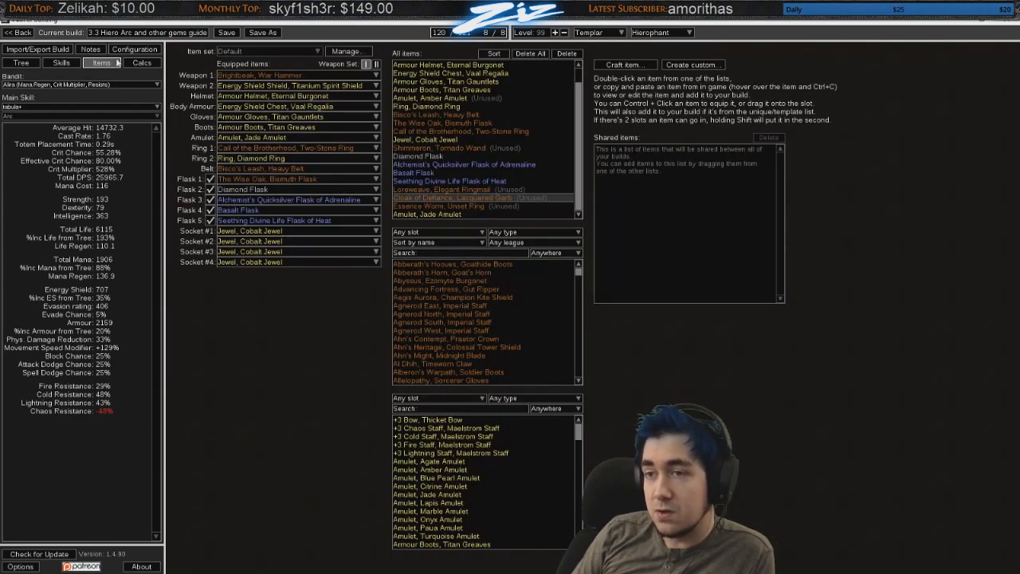
mouse_move(224, 325)
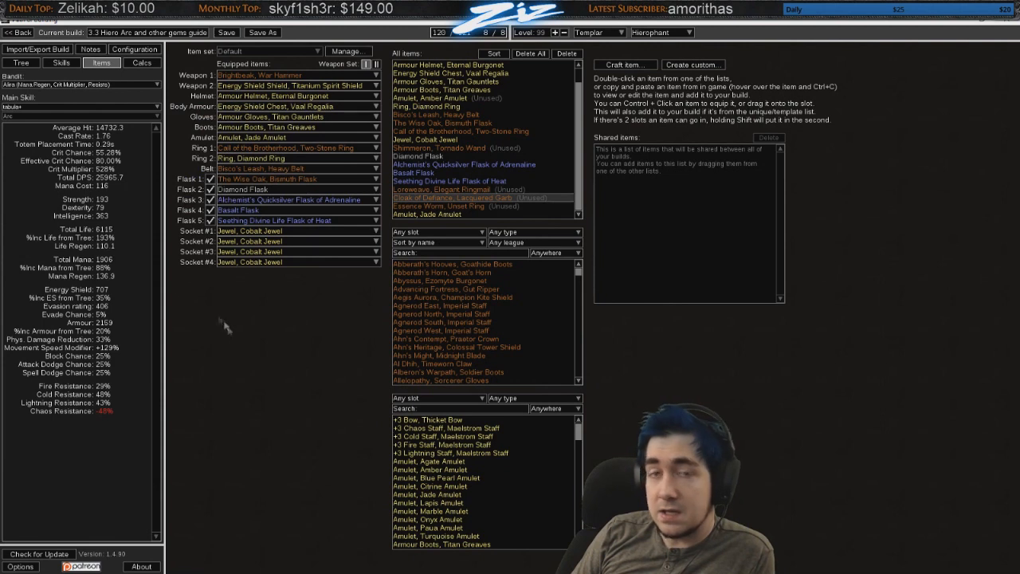
mouse_move(236, 347)
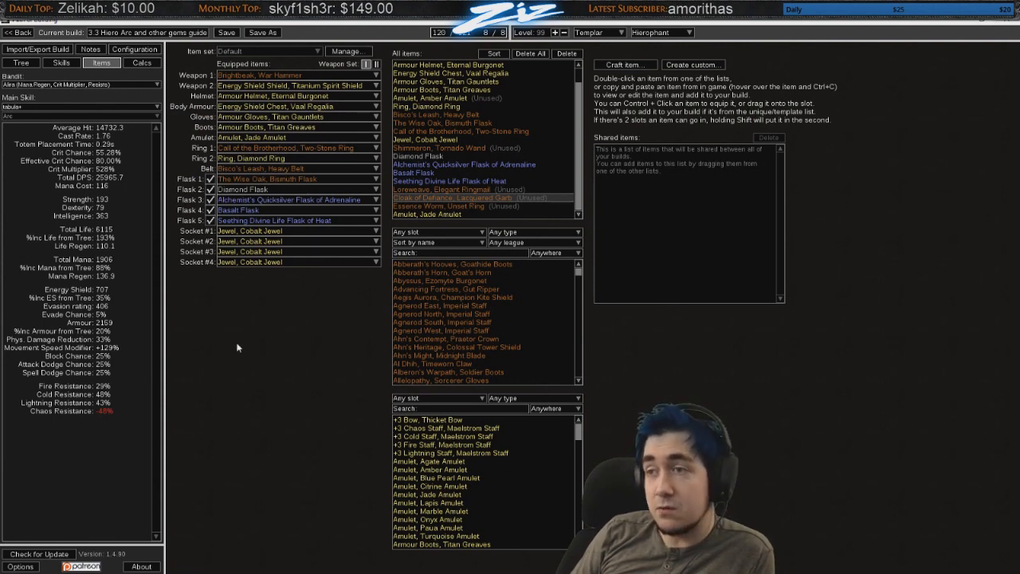